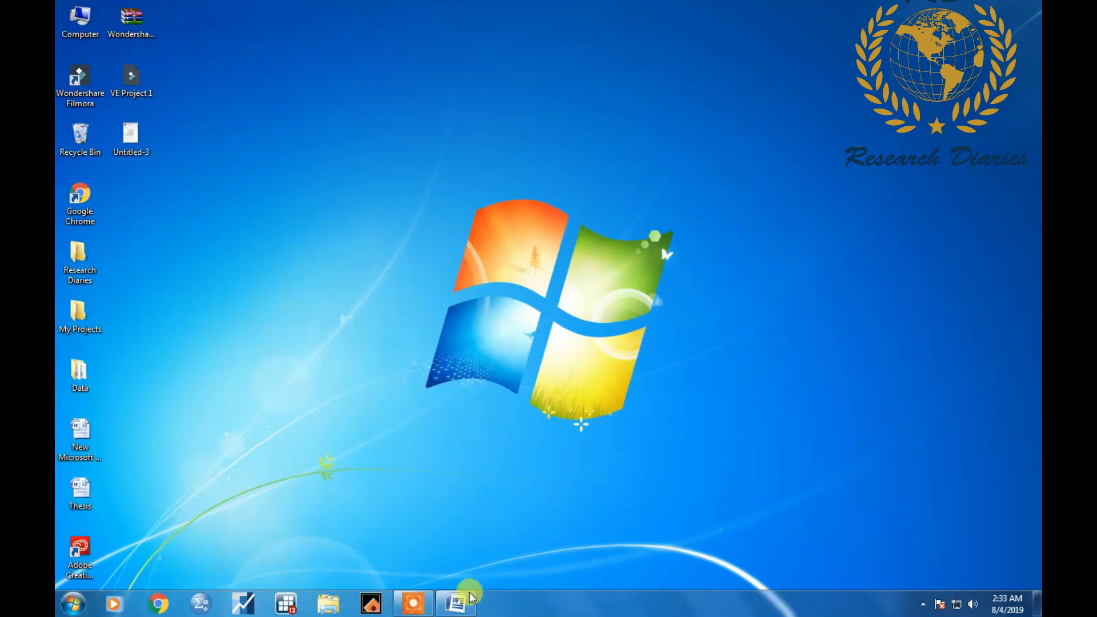
- Check the Word document listing the four indicators, then switch to Chrome
{"action": "left_click", "coordinate": [456, 604]}
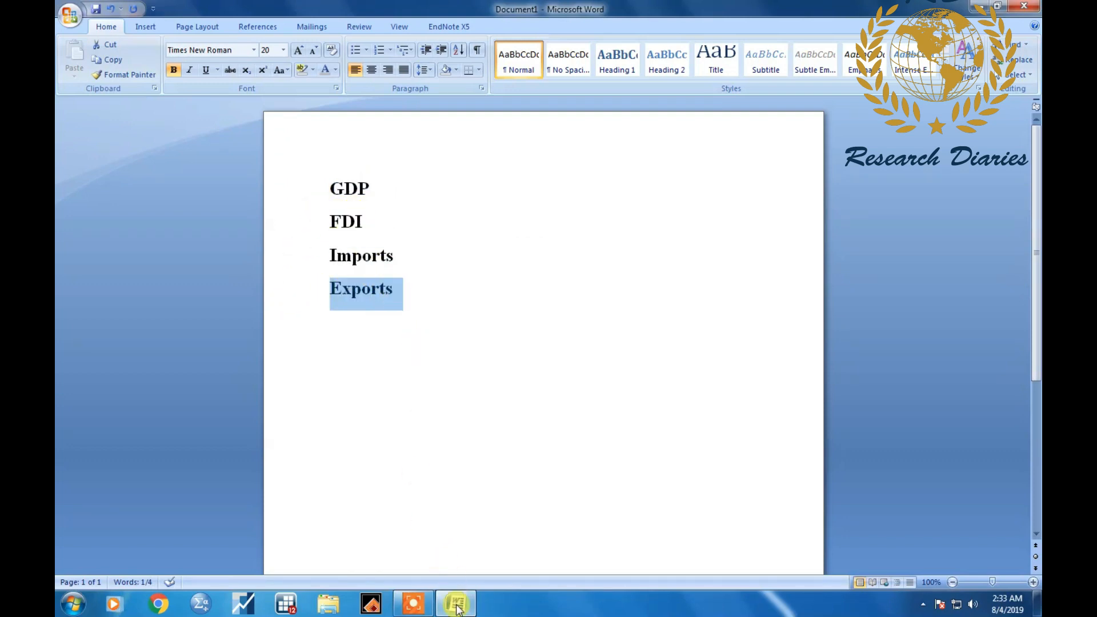
{"action": "left_click", "coordinate": [456, 603]}
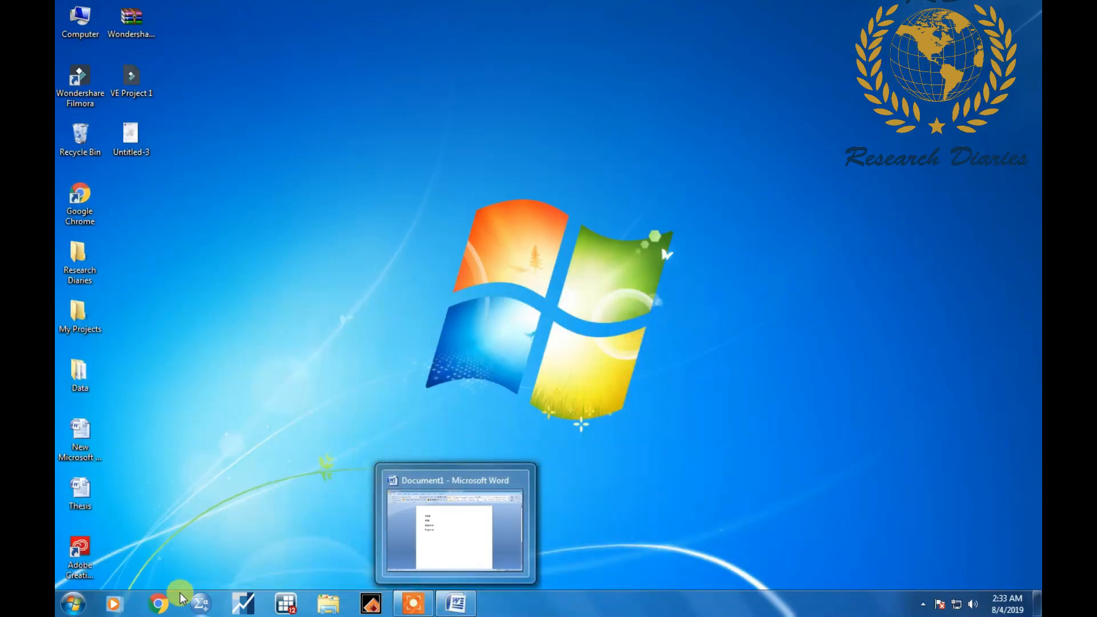
{"action": "left_click", "coordinate": [159, 602]}
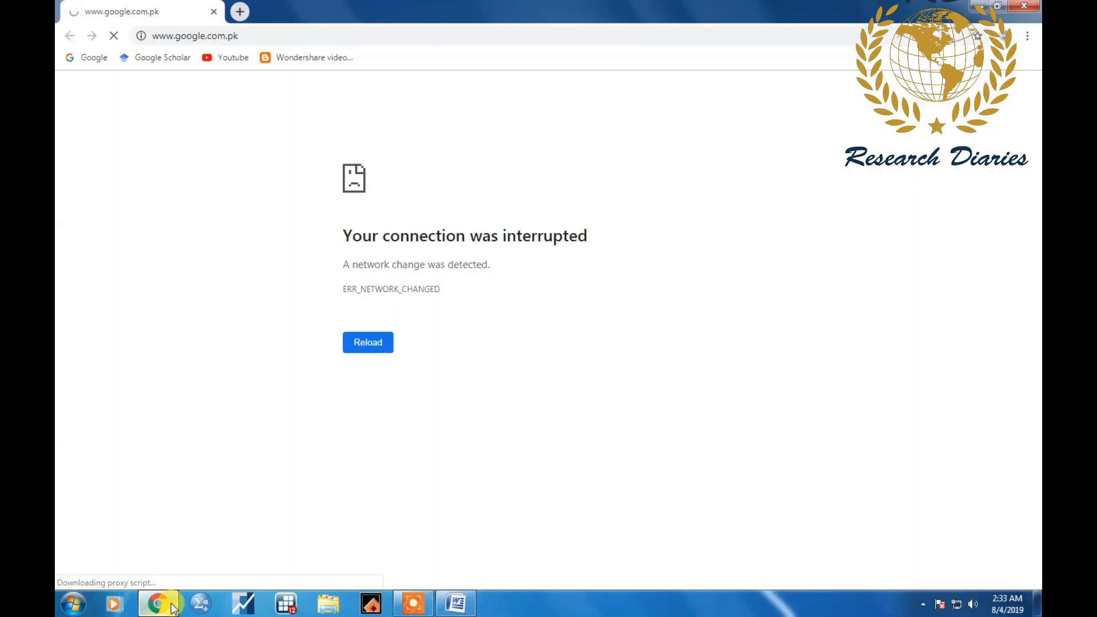
- Search Google for 'GDP data worldbank'
{"action": "left_click", "coordinate": [366, 342]}
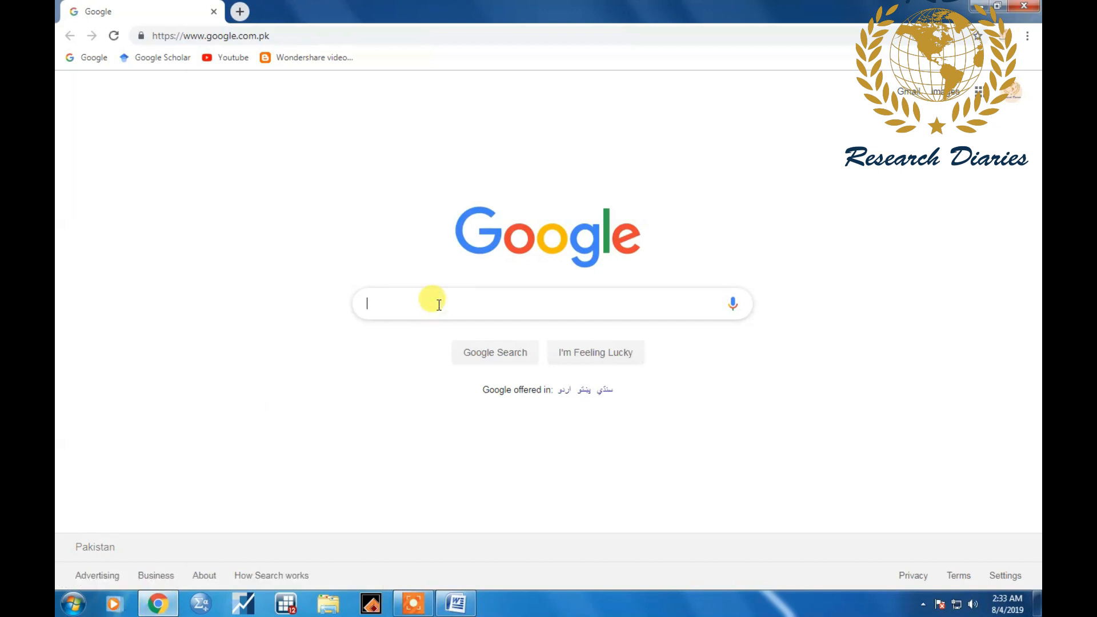
{"action": "type", "text": "GDP data"}
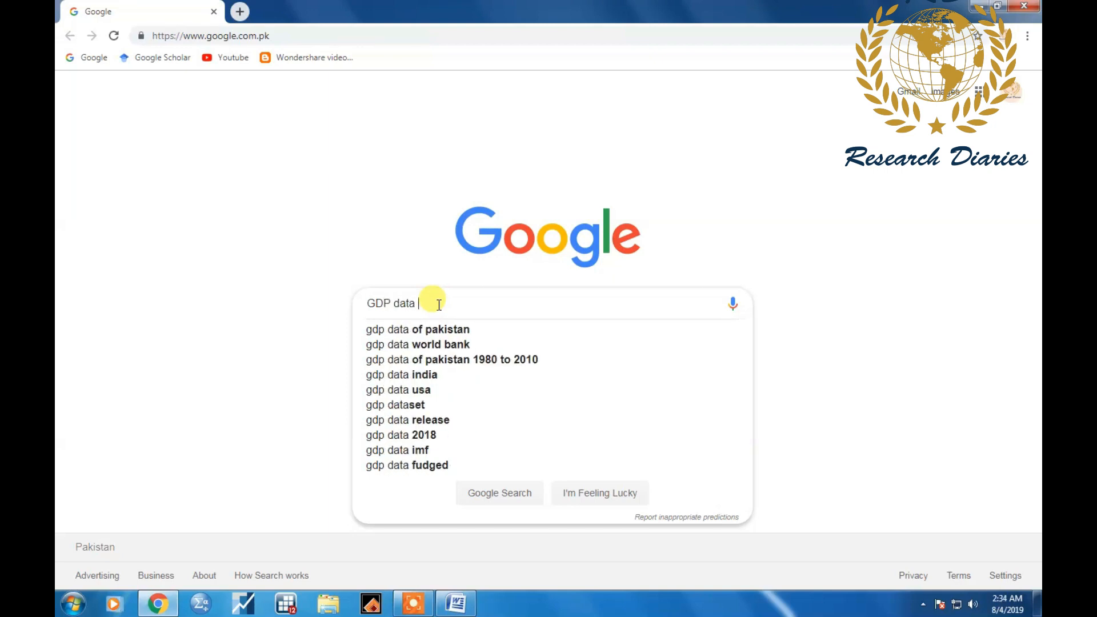
{"action": "type", "text": "worldbank"}
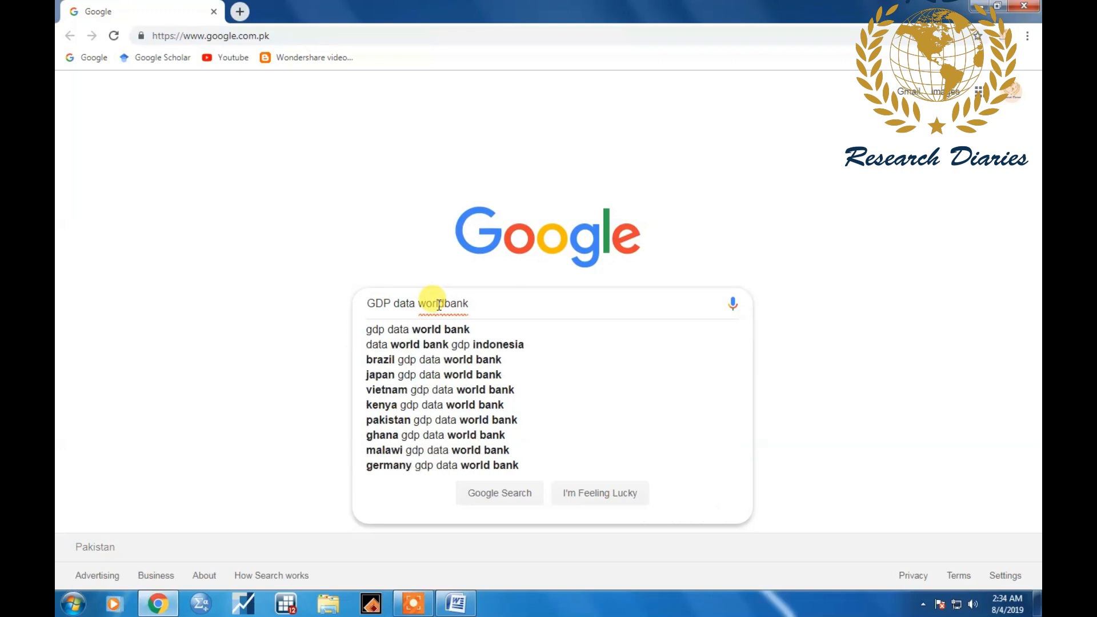
{"action": "key", "text": "enter"}
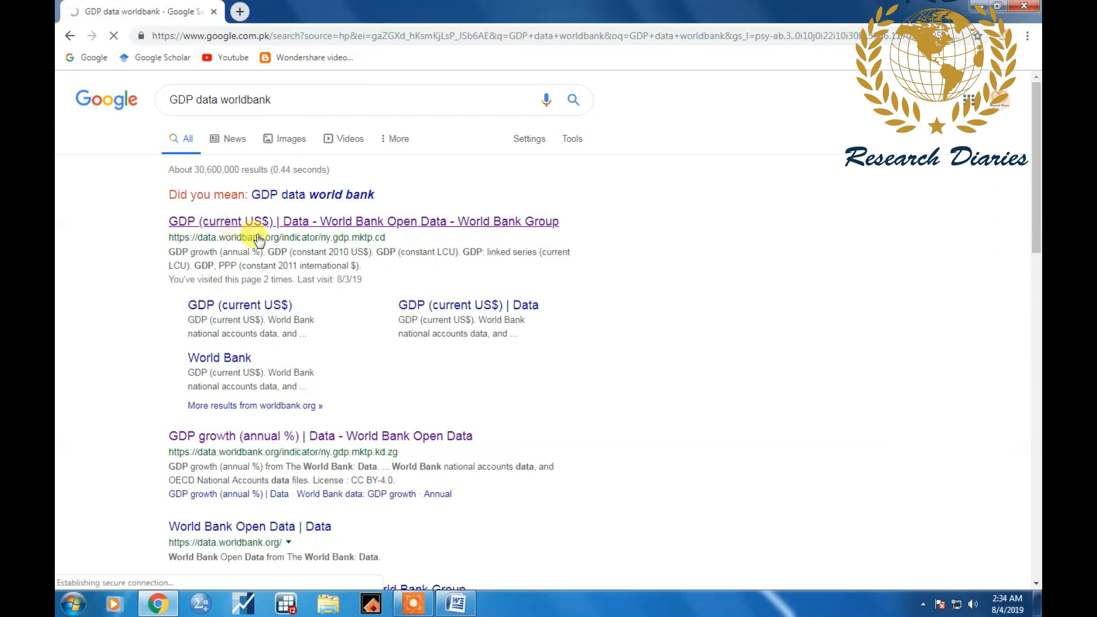
- Download GDP (current US$) as an Excel file named after the indicator title into Worldbank Data, then go back to the results
{"action": "left_click", "coordinate": [364, 220]}
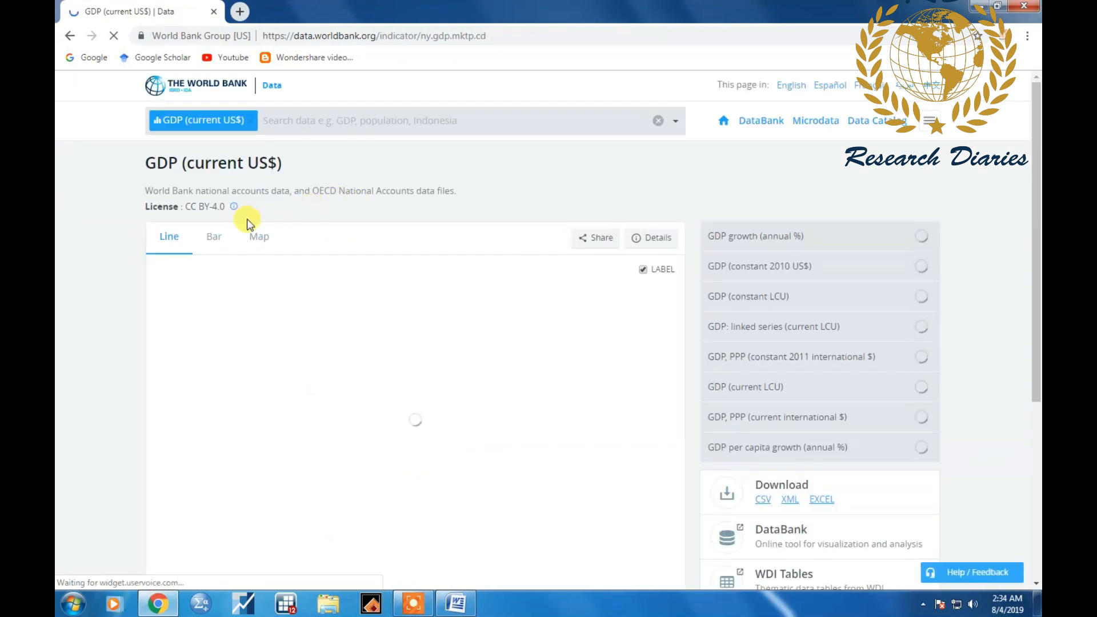
{"action": "double_click", "coordinate": [162, 162]}
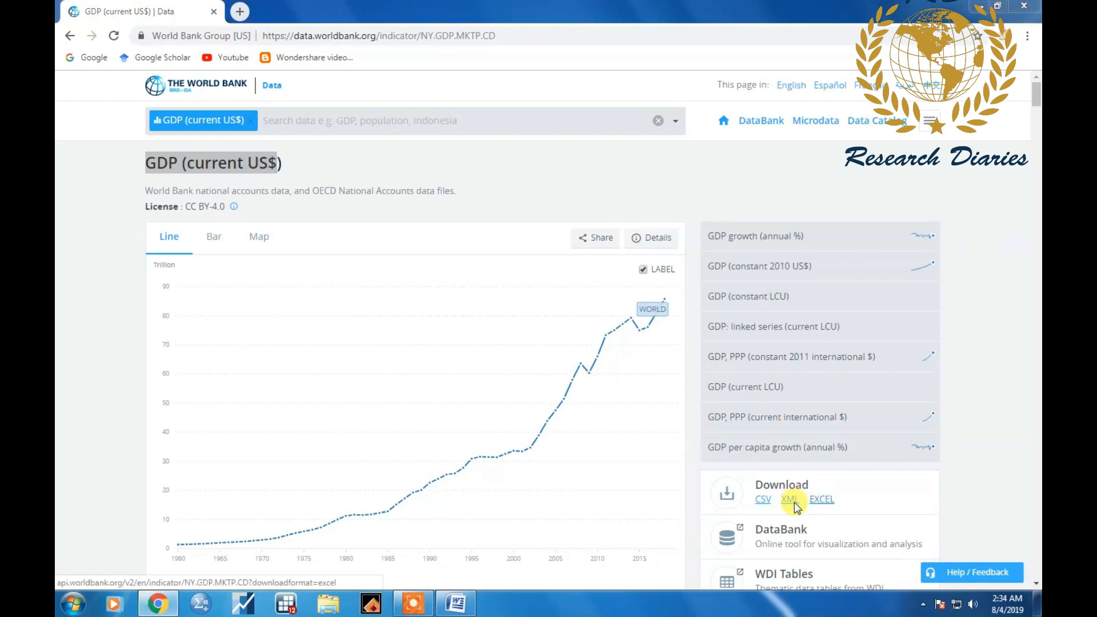
{"action": "left_click", "coordinate": [821, 499]}
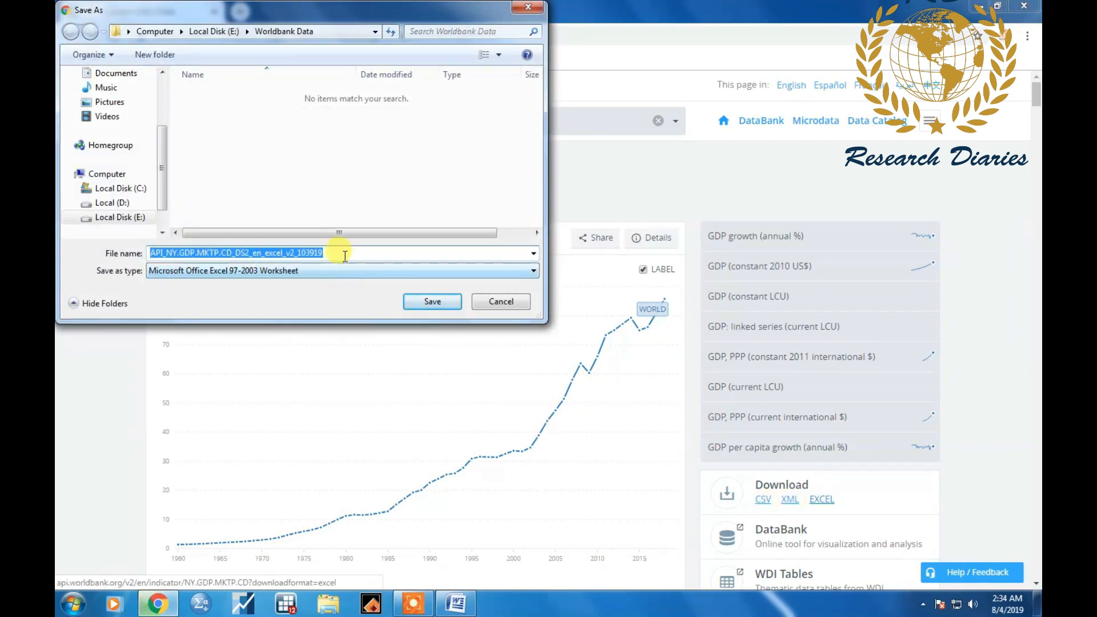
{"action": "right_click", "coordinate": [237, 253]}
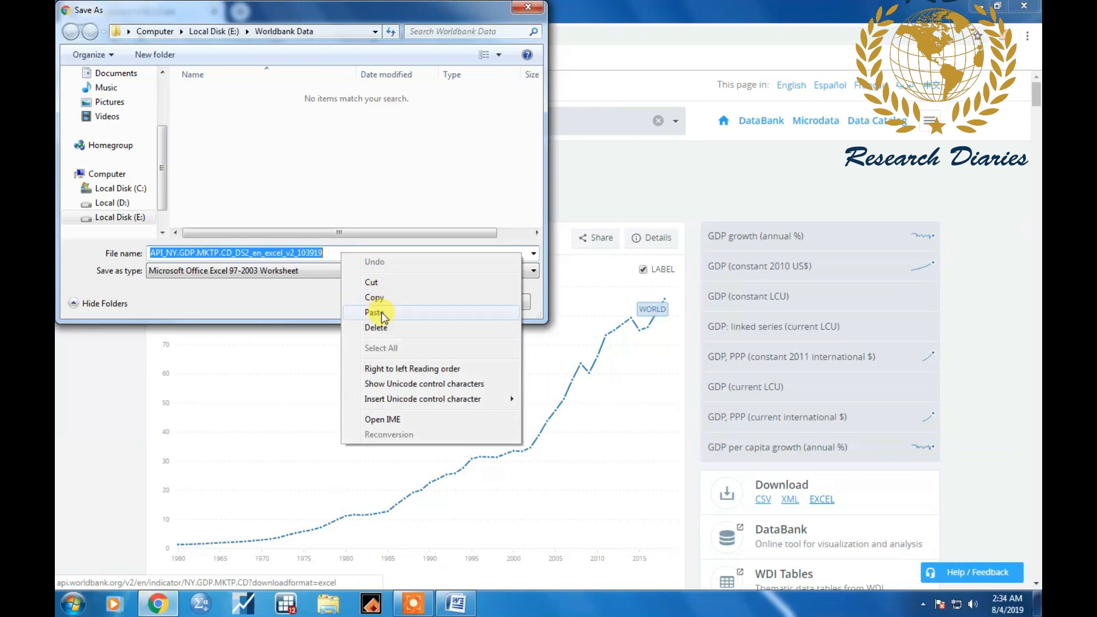
{"action": "left_click", "coordinate": [376, 312]}
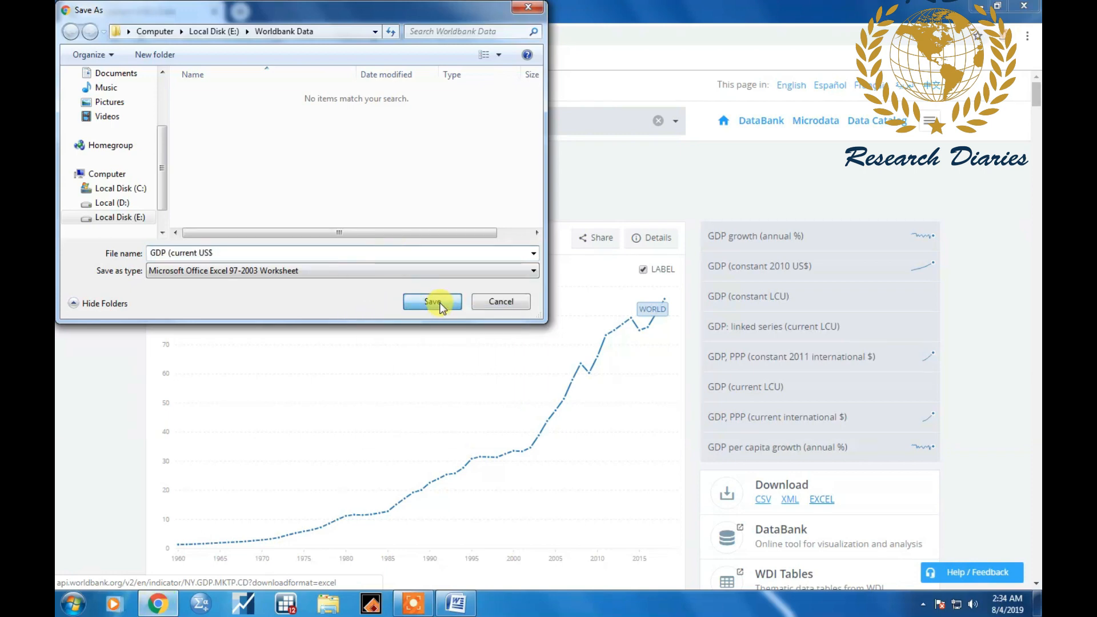
{"action": "left_click", "coordinate": [432, 301]}
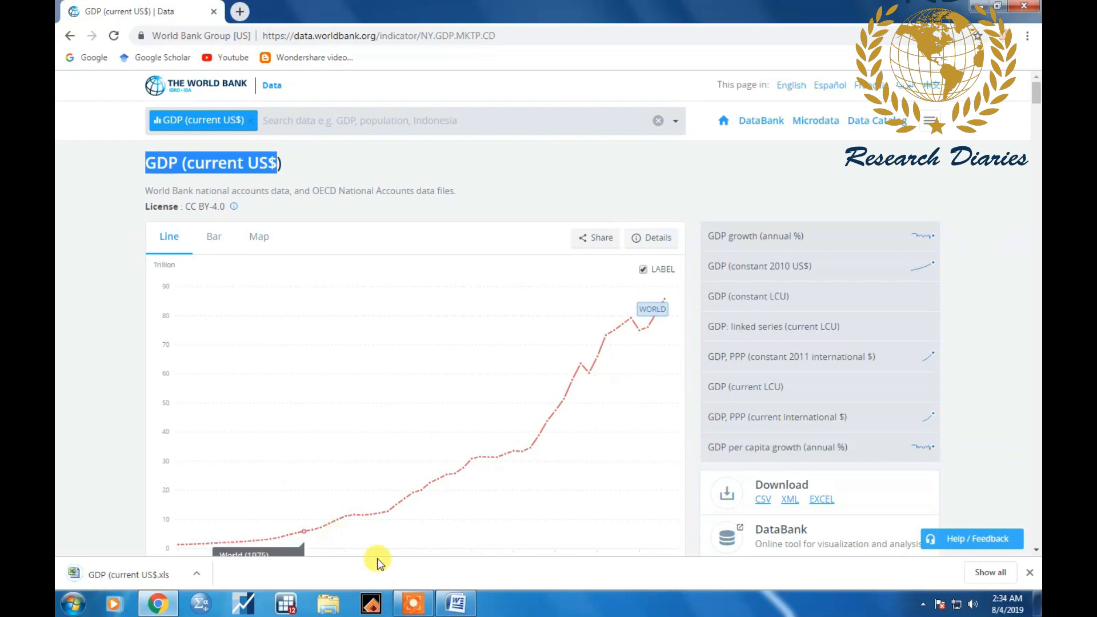
{"action": "left_click", "coordinate": [456, 603]}
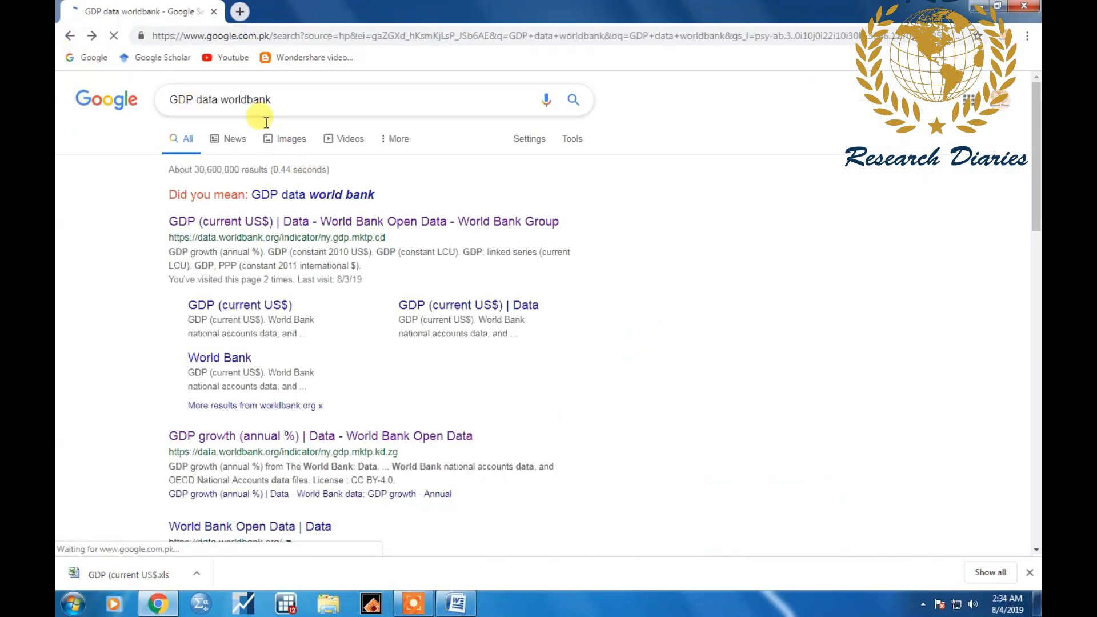
- Change the 'FDI' line in the Word list to 'FDI Inflow' and return to Chrome
{"action": "left_click", "coordinate": [454, 603]}
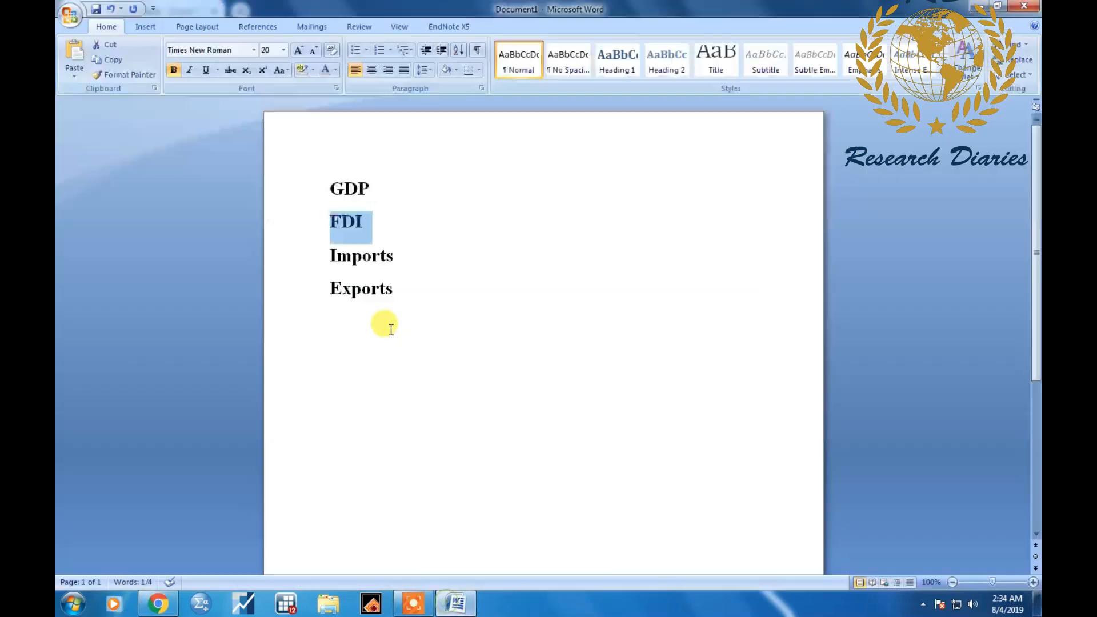
{"action": "left_click", "coordinate": [367, 222]}
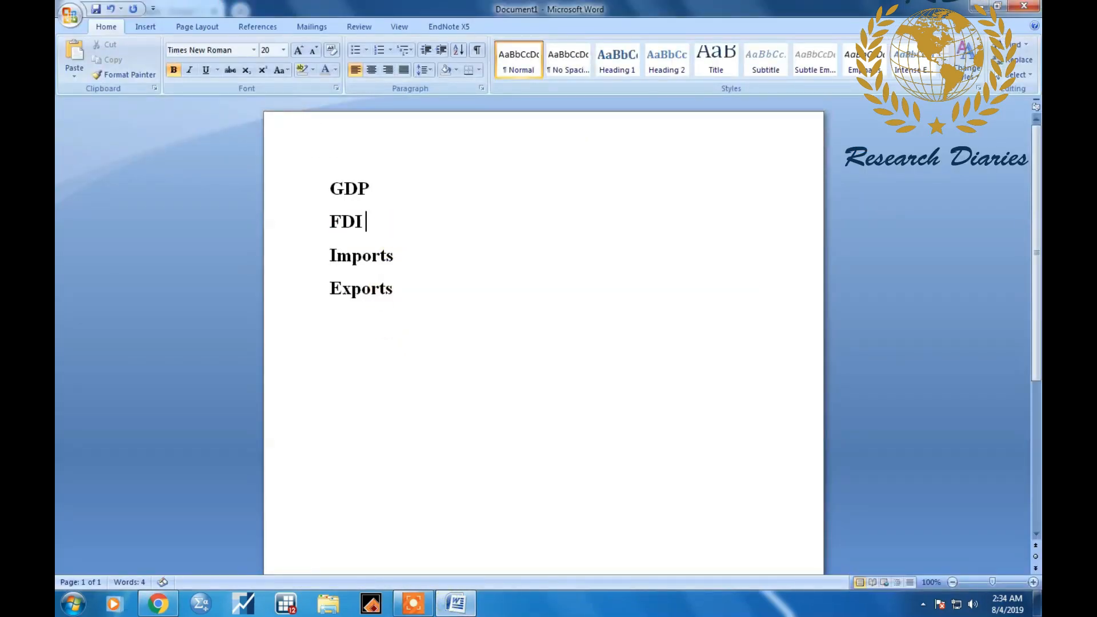
{"action": "type", "text": "i"}
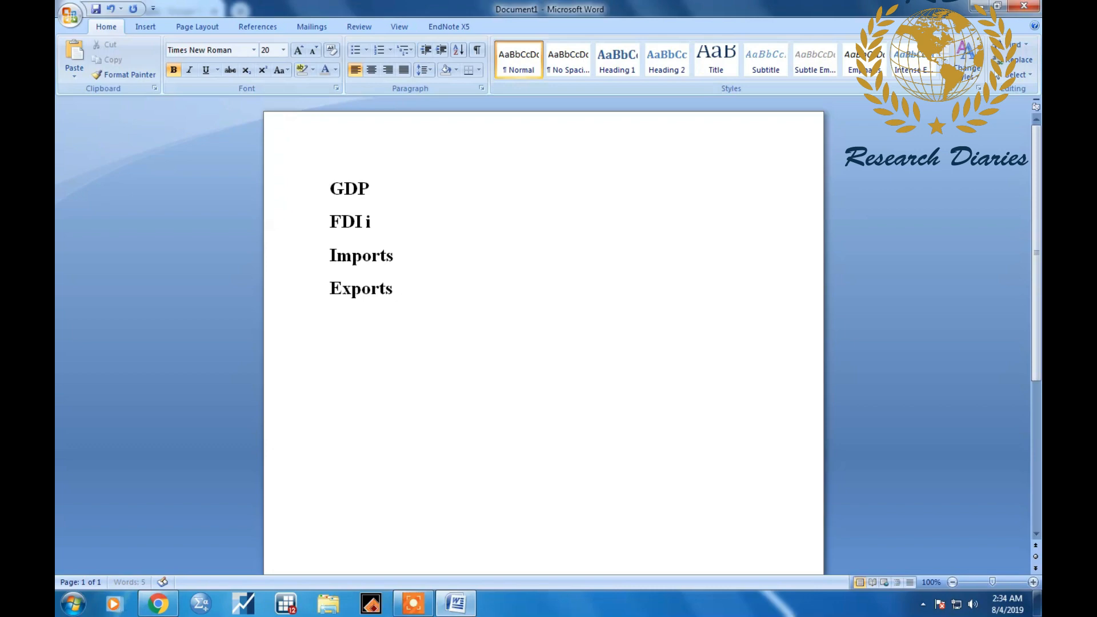
{"action": "type", "text": "nflow"}
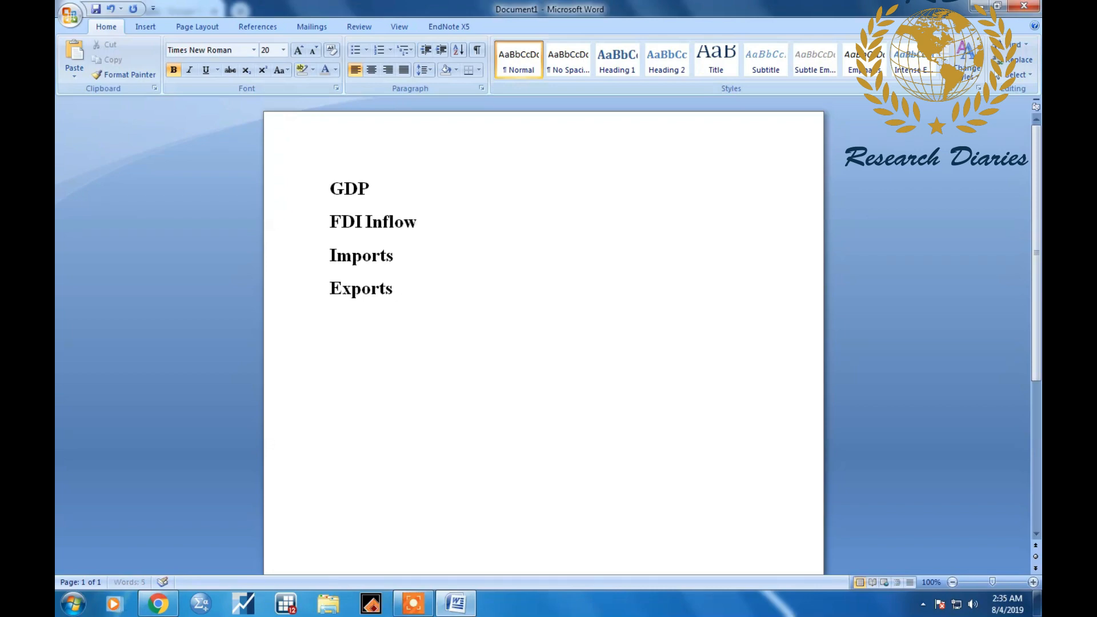
{"action": "key", "text": "alt+tab"}
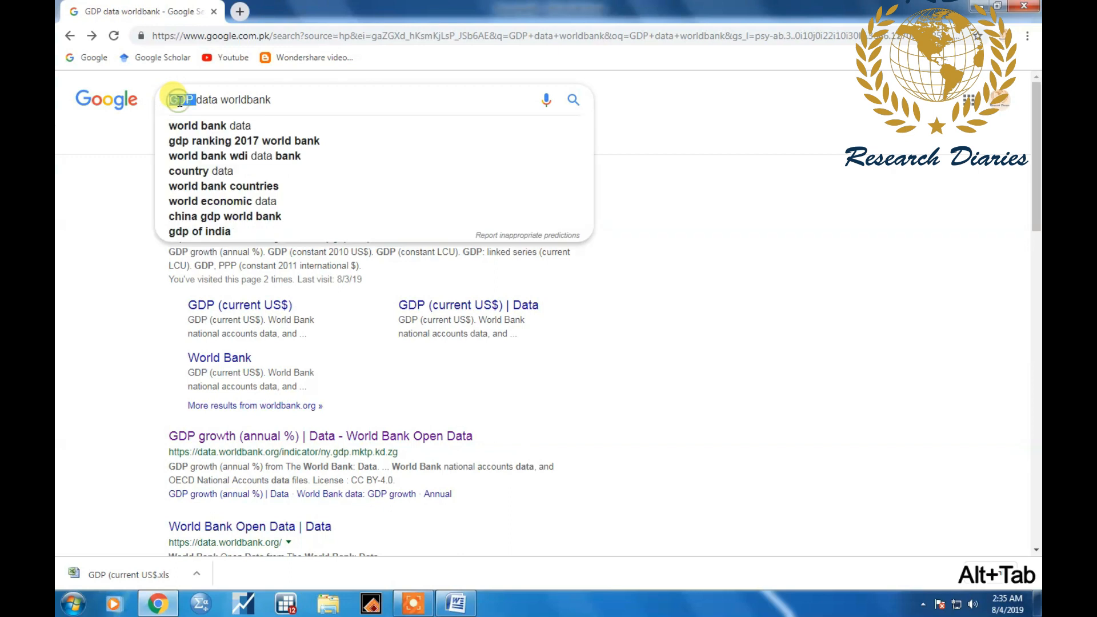
- Search for 'FDI Inflows data worldbank' and open the Foreign direct investment, net inflows World Bank result
{"action": "type", "text": "FDI"}
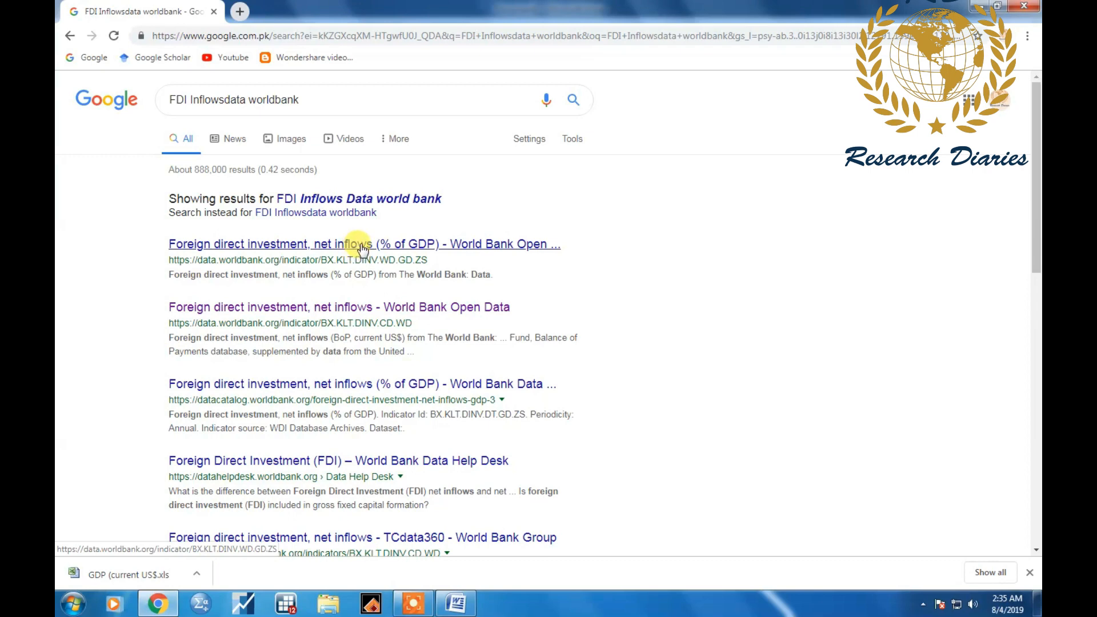
{"action": "mouse_move", "coordinate": [382, 246]}
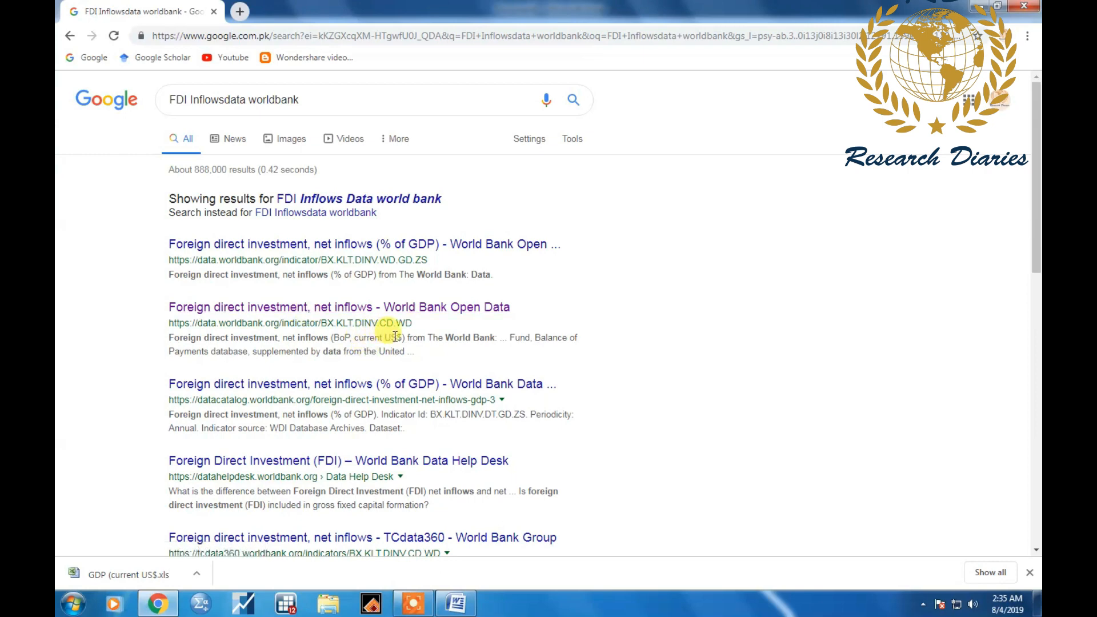
{"action": "mouse_move", "coordinate": [342, 307]}
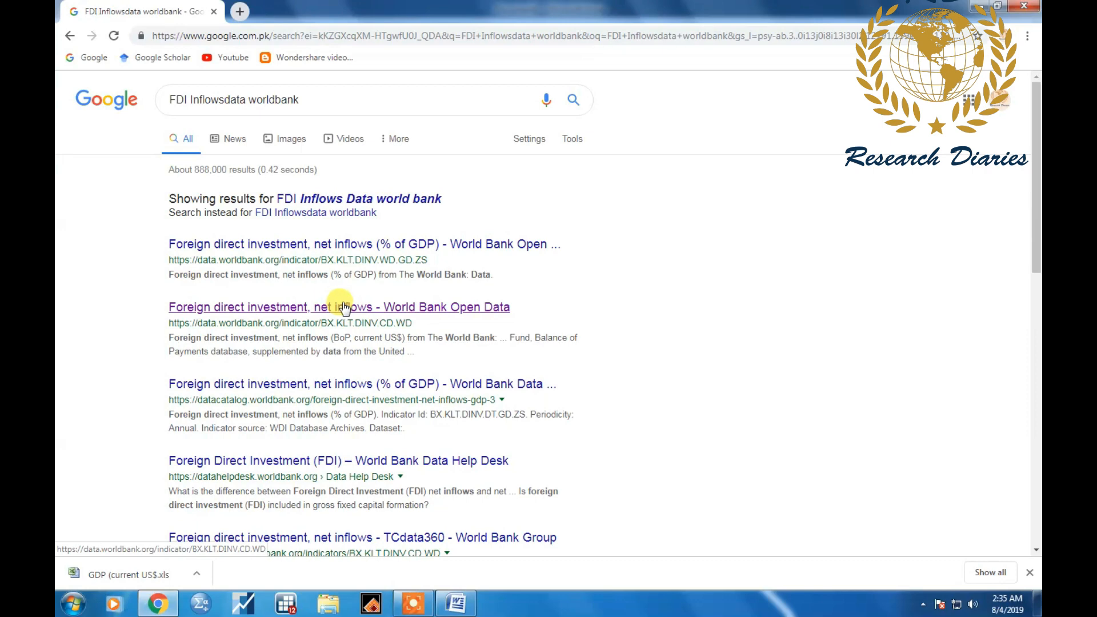
{"action": "left_click", "coordinate": [340, 307]}
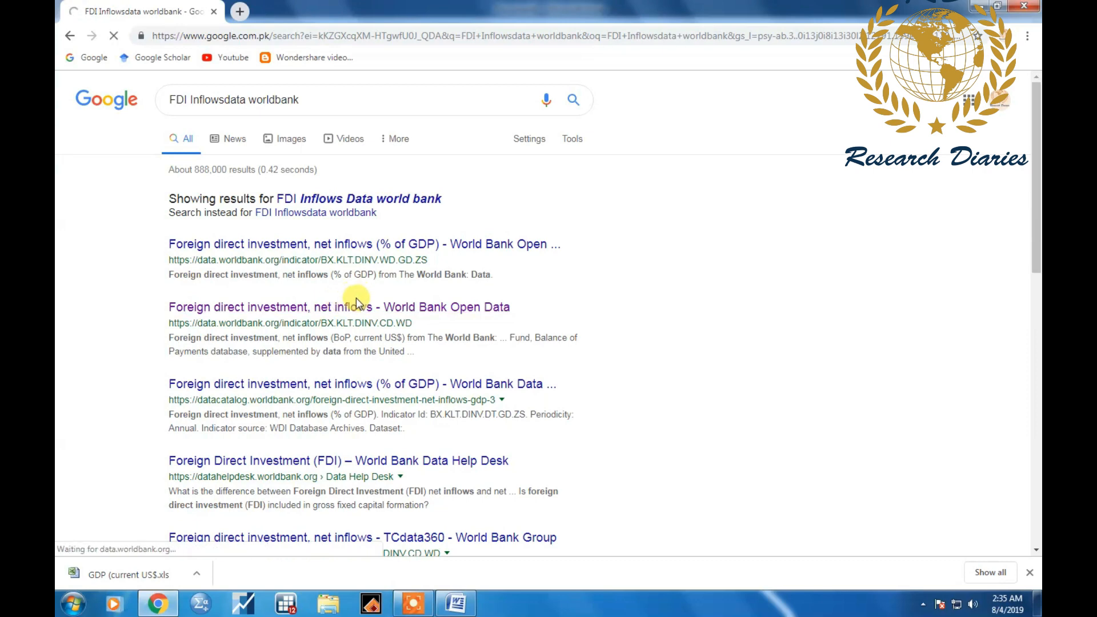
- Copy the FDI net inflows indicator title and download the data as an Excel file
{"action": "left_click", "coordinate": [338, 306]}
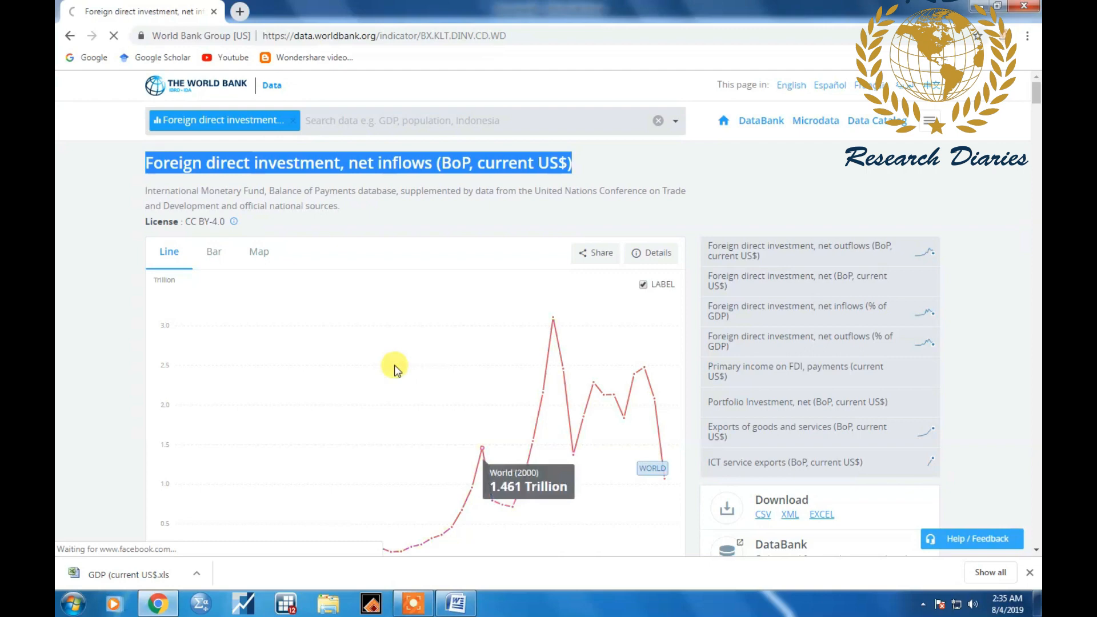
{"action": "left_click", "coordinate": [820, 515]}
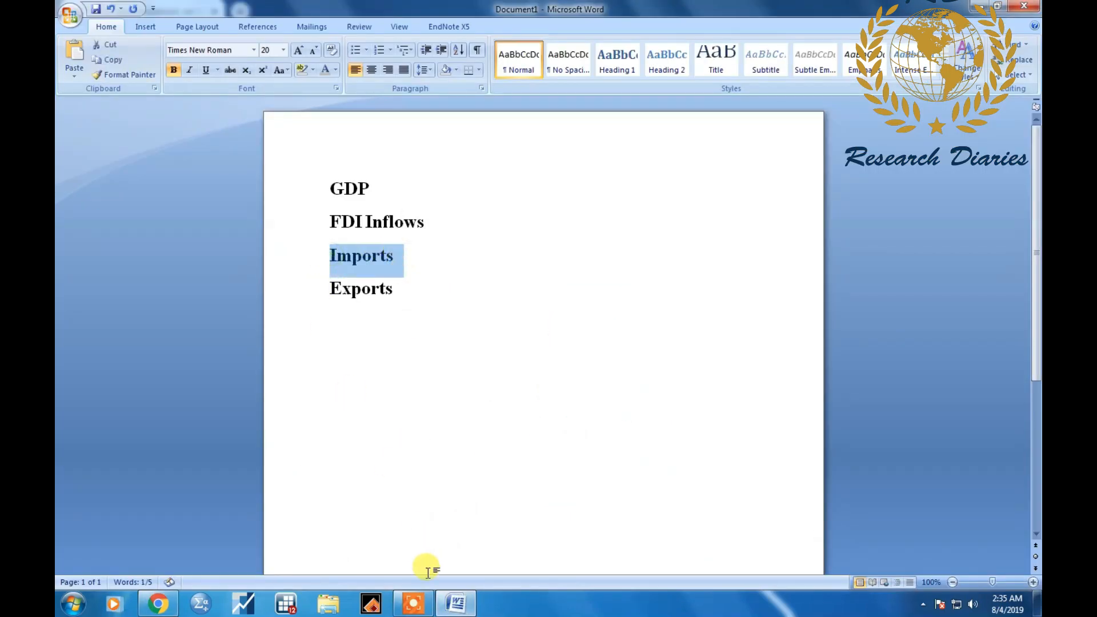
- Search for World Bank imports data and open the Imports of goods and services (BoP, current US$) page
{"action": "left_click", "coordinate": [157, 603]}
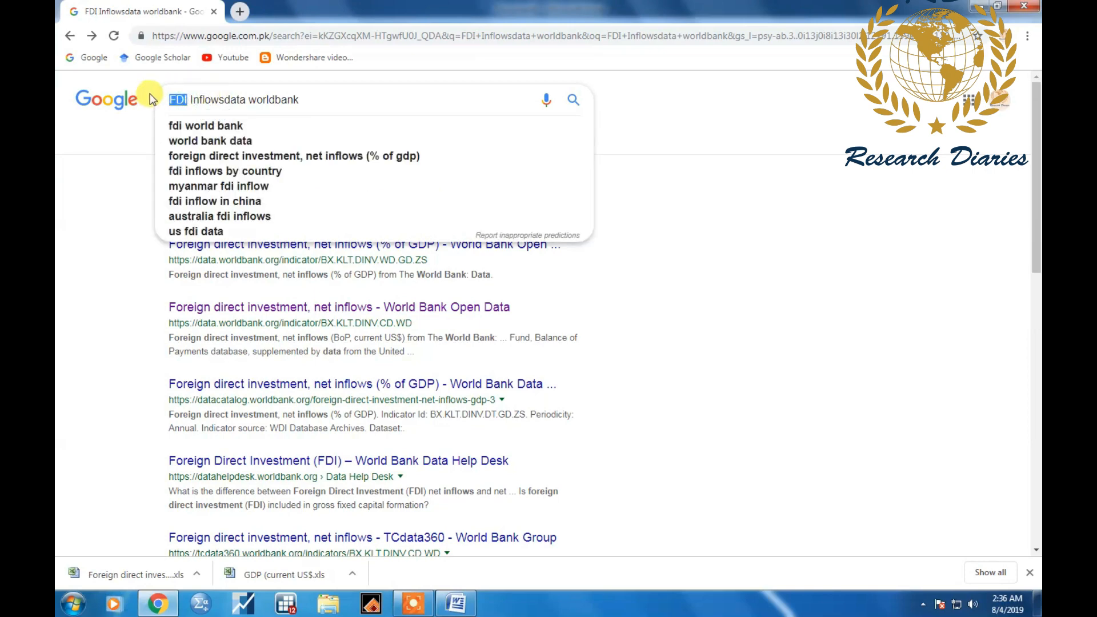
{"action": "type", "text": "Imports"}
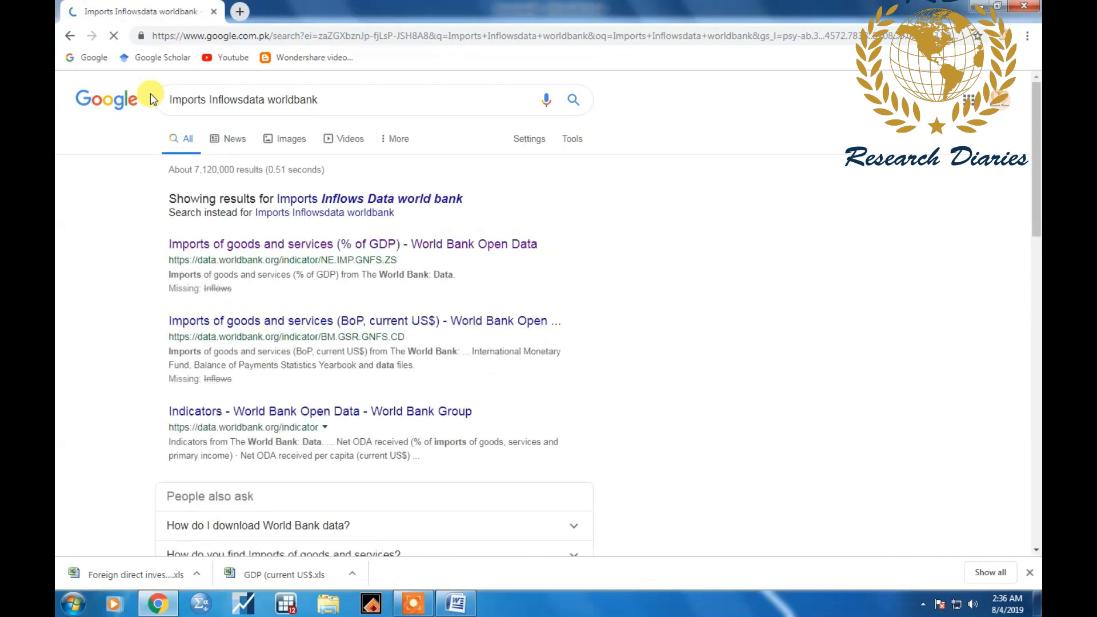
{"action": "mouse_move", "coordinate": [333, 293]}
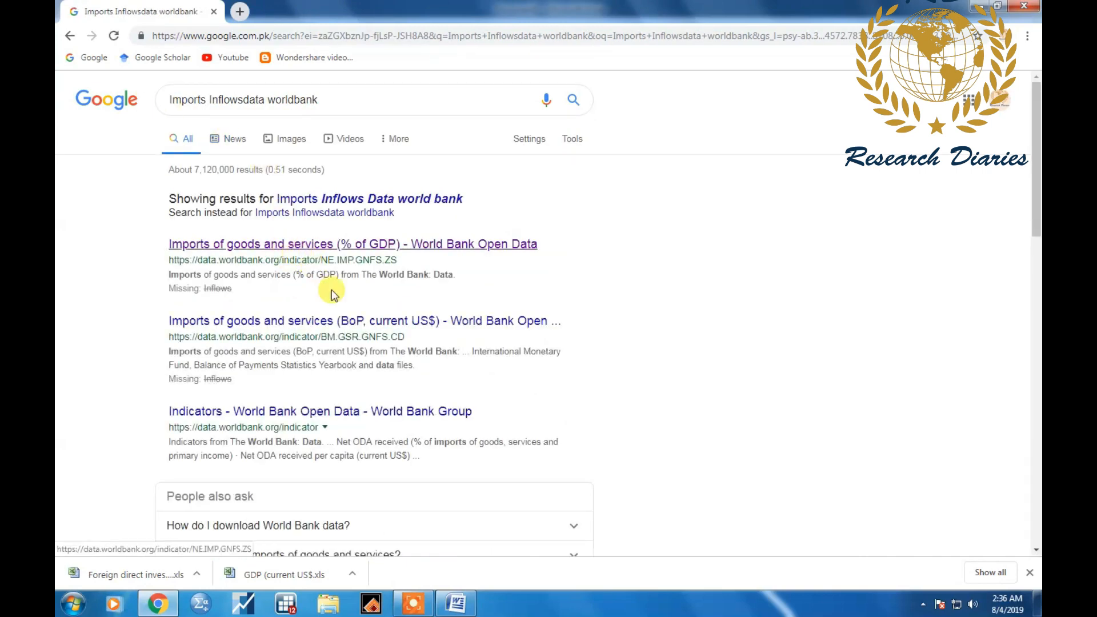
{"action": "mouse_move", "coordinate": [350, 259]}
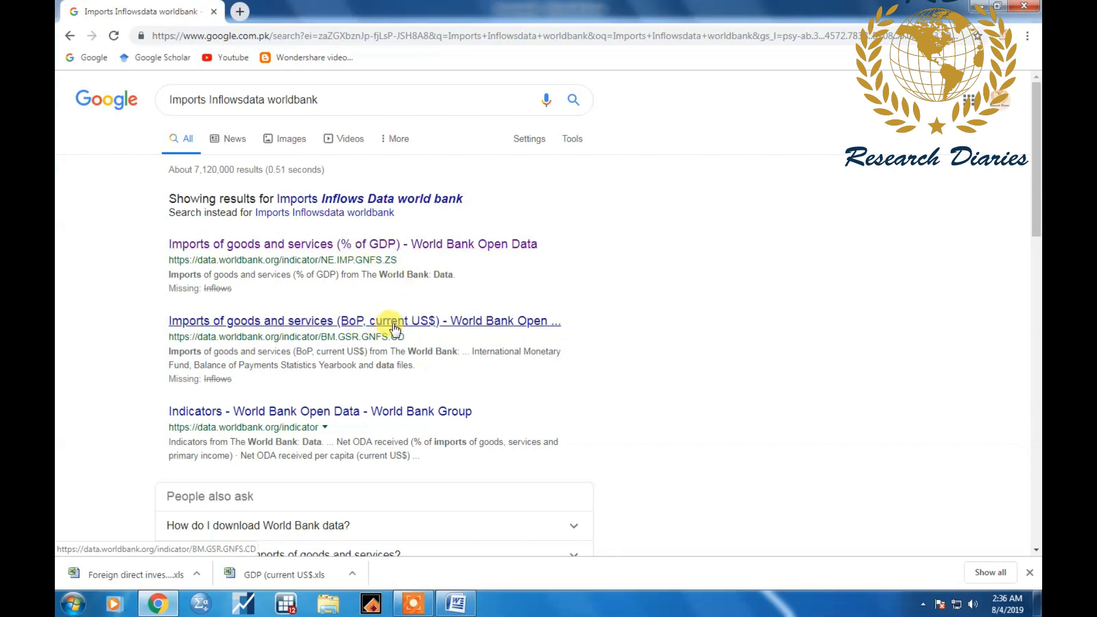
{"action": "left_click", "coordinate": [364, 319]}
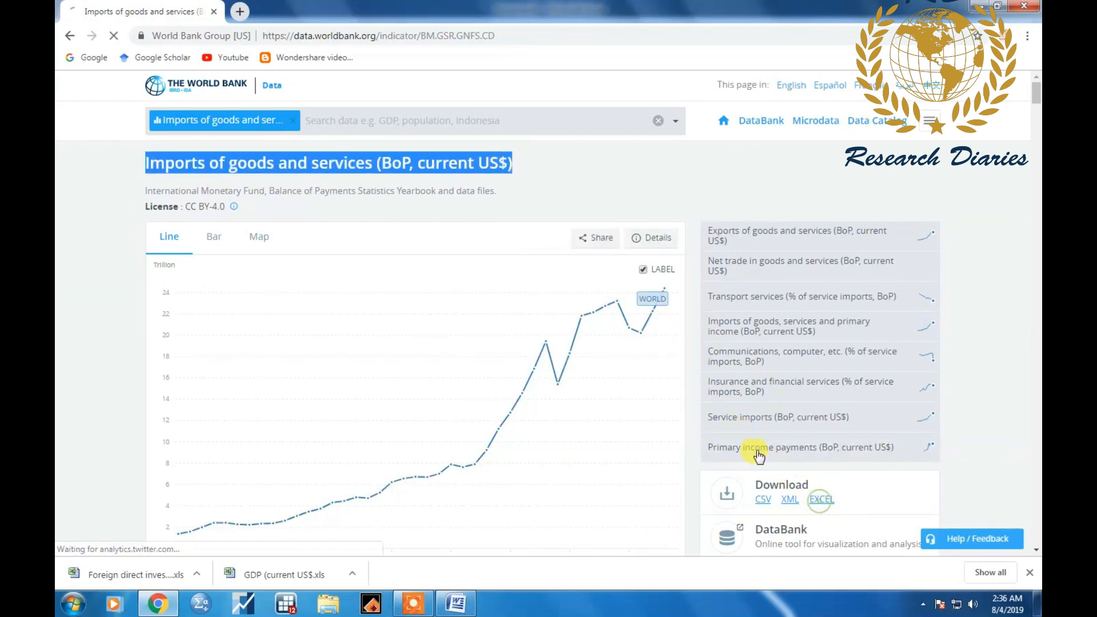
- Download the imports data as an Excel file named after the indicator into Worldbank Data, then go back
{"action": "left_click", "coordinate": [821, 499]}
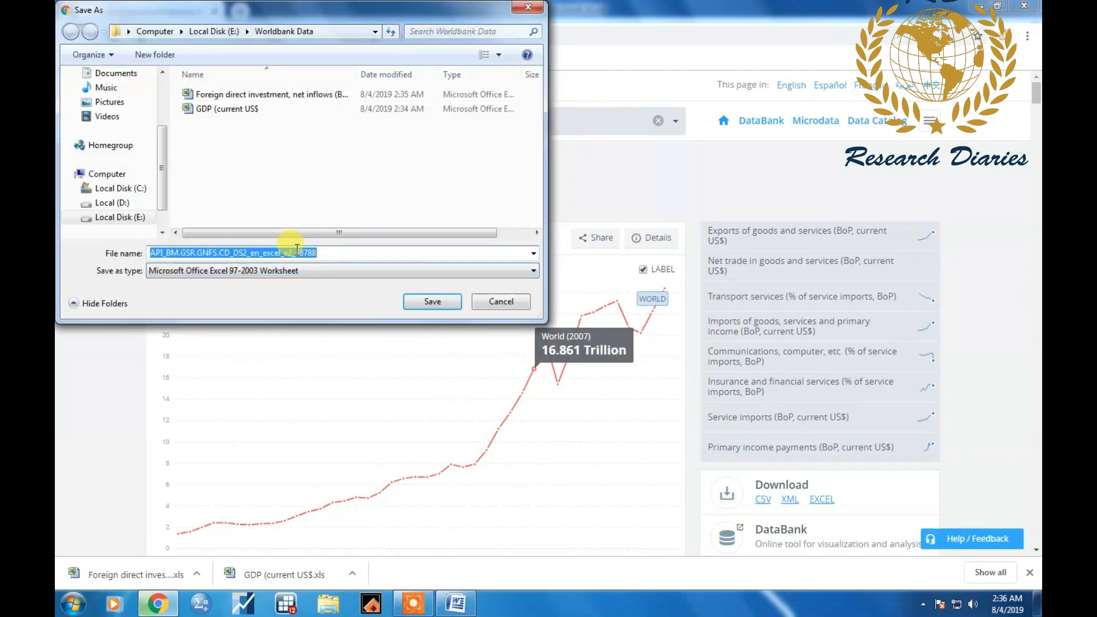
{"action": "key", "text": "ctrl+v"}
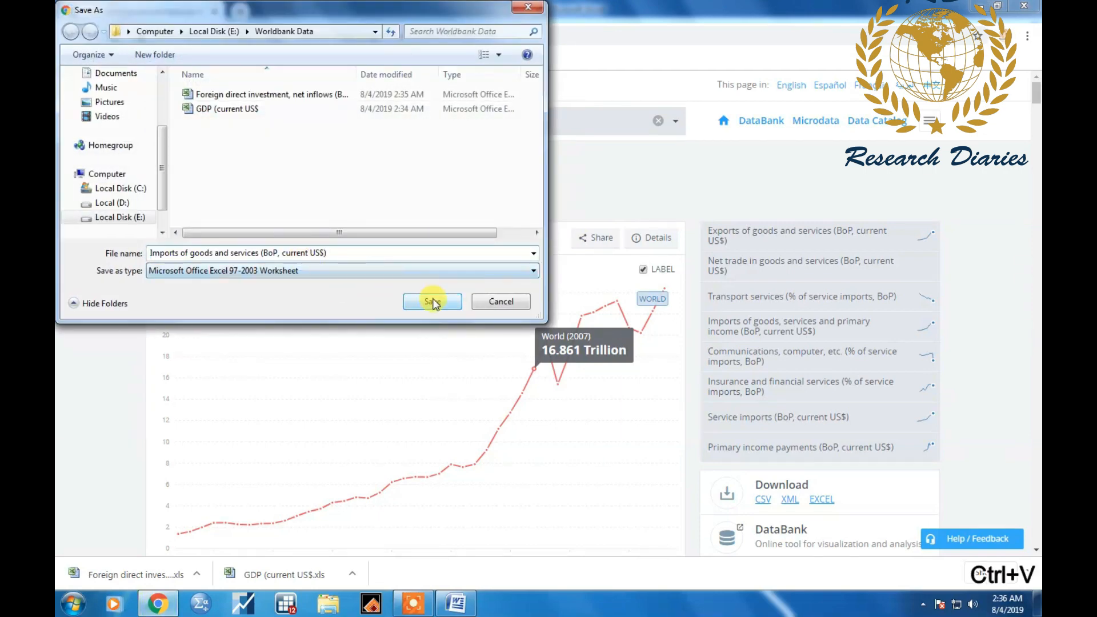
{"action": "left_click", "coordinate": [432, 300]}
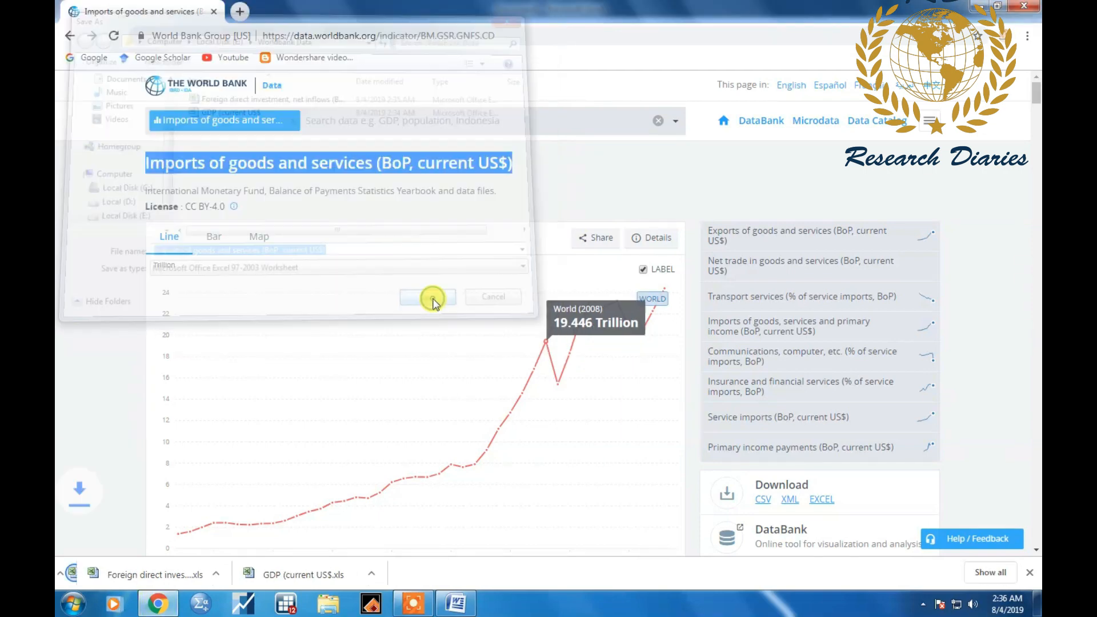
{"action": "left_click", "coordinate": [426, 297]}
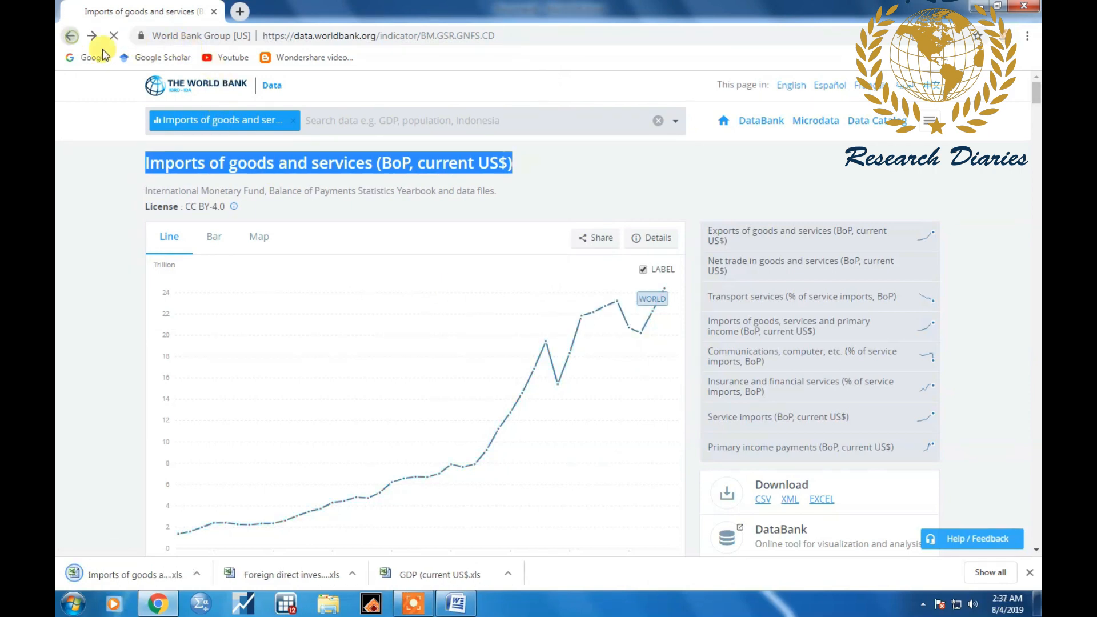
- Open the Exports of goods and services (BoP, current US$) result and copy its title
{"action": "left_click", "coordinate": [70, 35]}
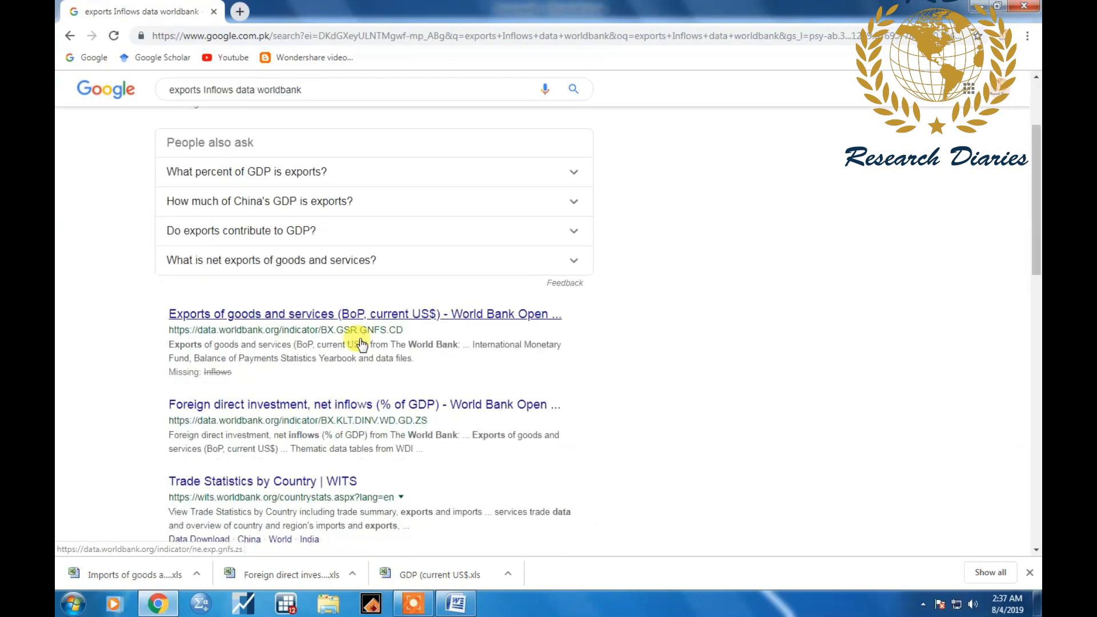
{"action": "left_click", "coordinate": [363, 313]}
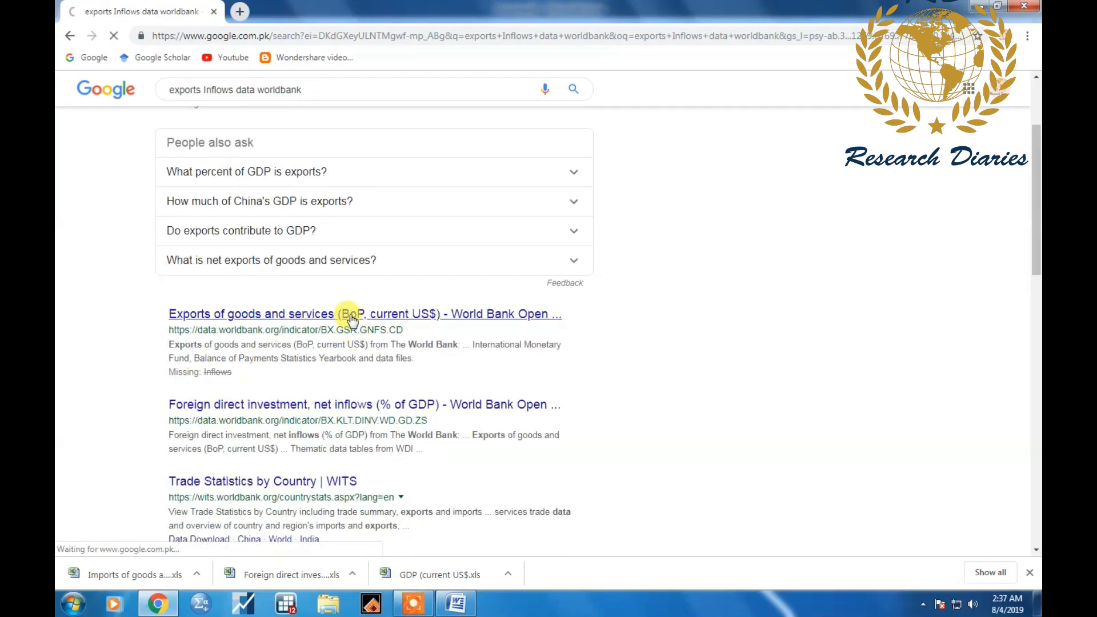
{"action": "left_click", "coordinate": [350, 313]}
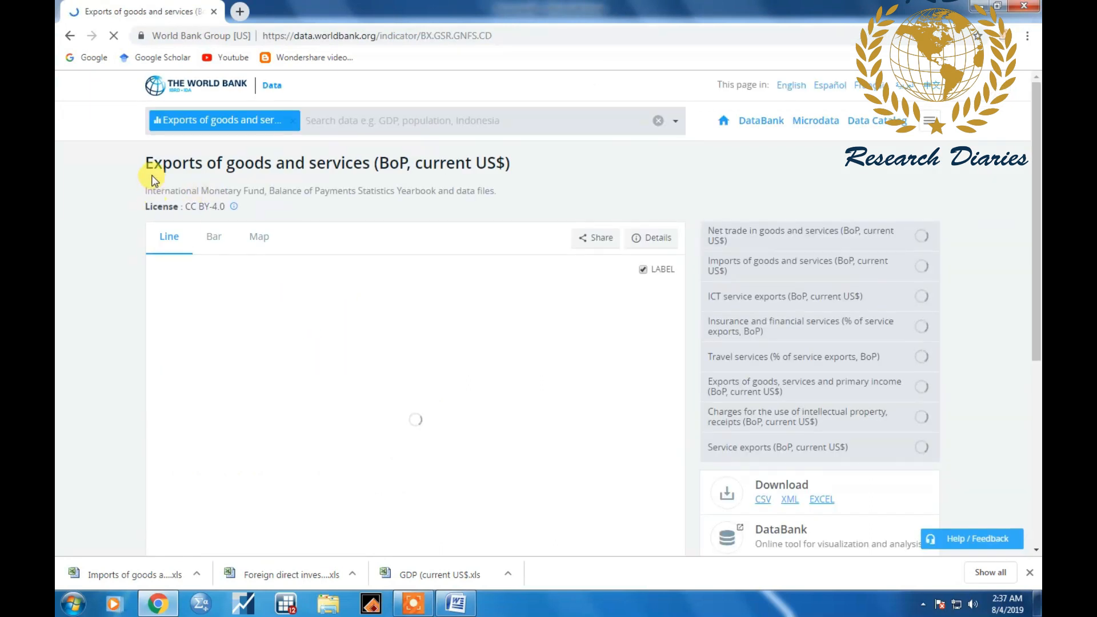
{"action": "triple_click", "coordinate": [327, 162]}
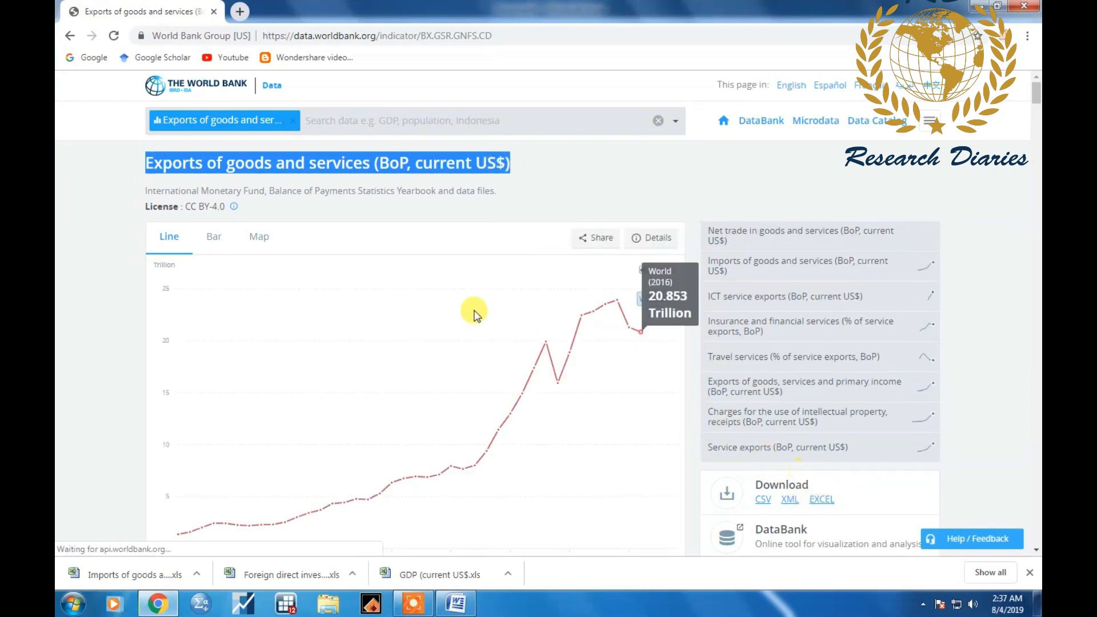
- Download the exports data as an Excel file named after the indicator into Worldbank Data
{"action": "left_click", "coordinate": [821, 500]}
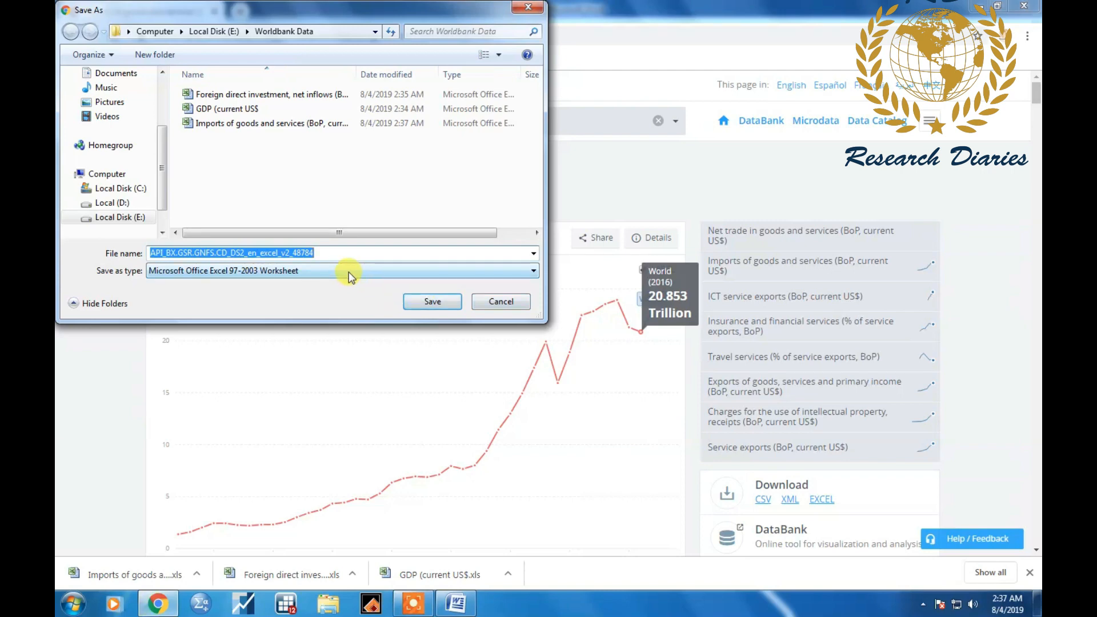
{"action": "key", "text": "ctrl+v"}
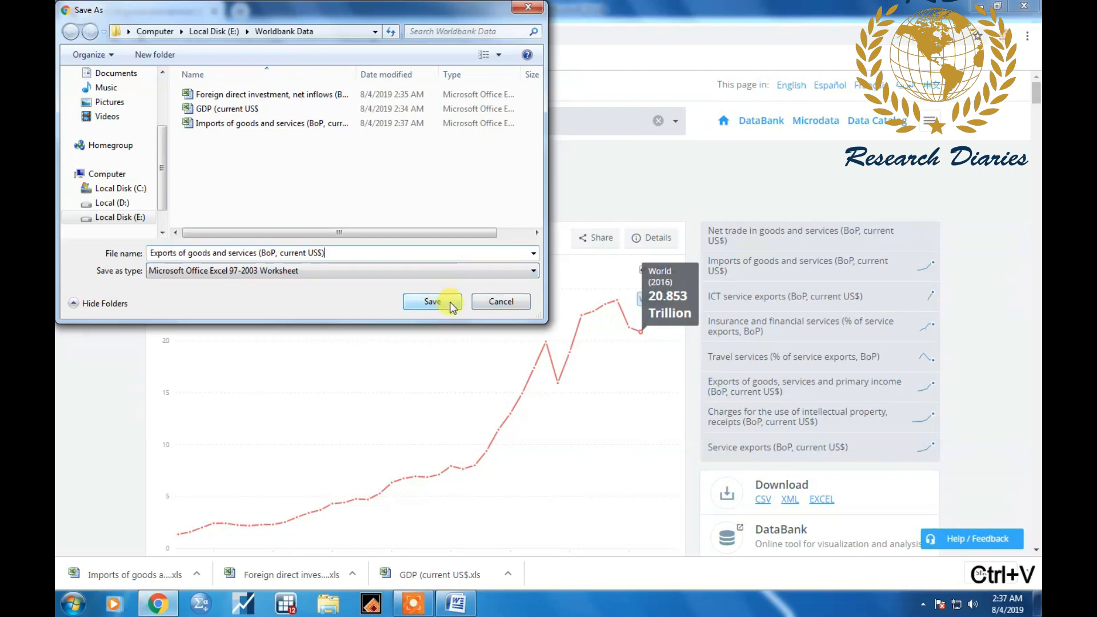
{"action": "left_click", "coordinate": [432, 302]}
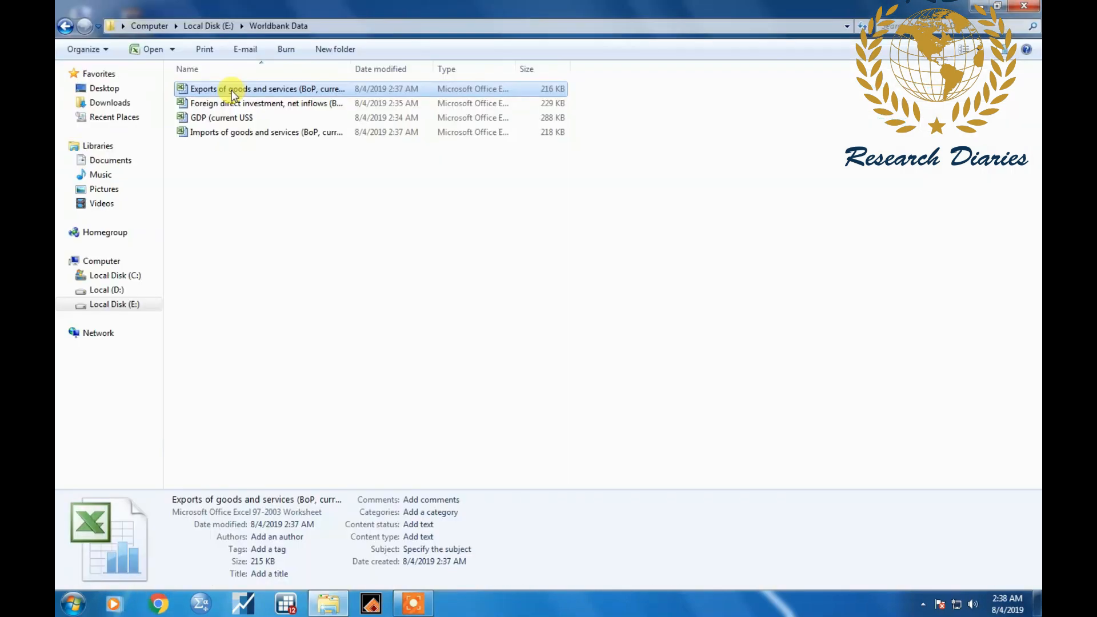
- Open the saved Exports workbook and browse its Data sheet down to Pakistan and across to recent years
{"action": "double_click", "coordinate": [266, 89]}
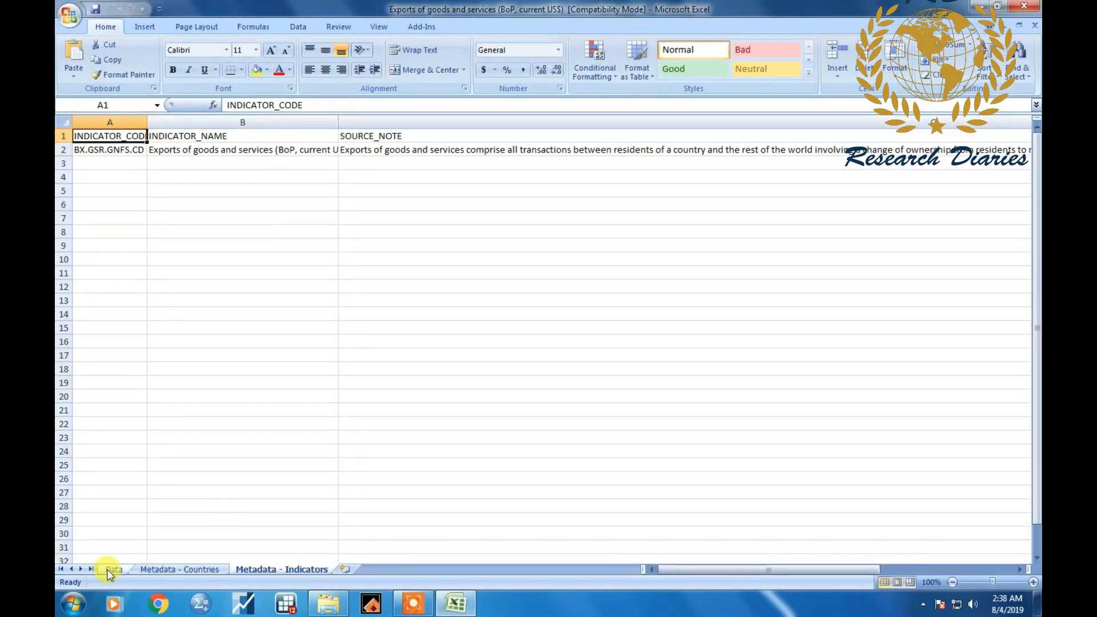
{"action": "left_click", "coordinate": [113, 569]}
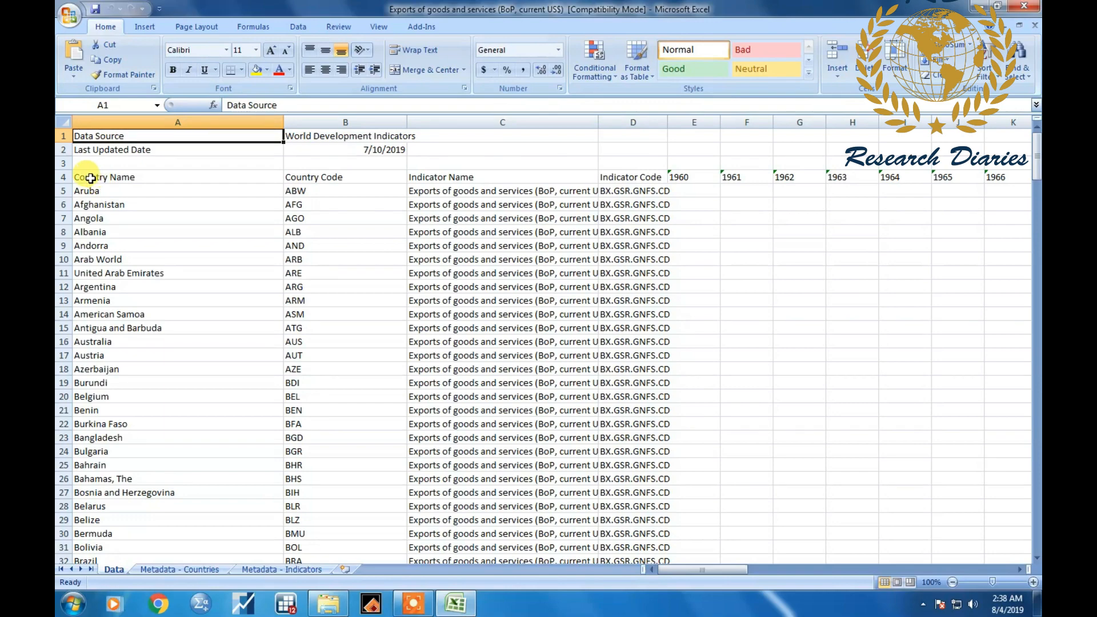
{"action": "left_click", "coordinate": [104, 177]}
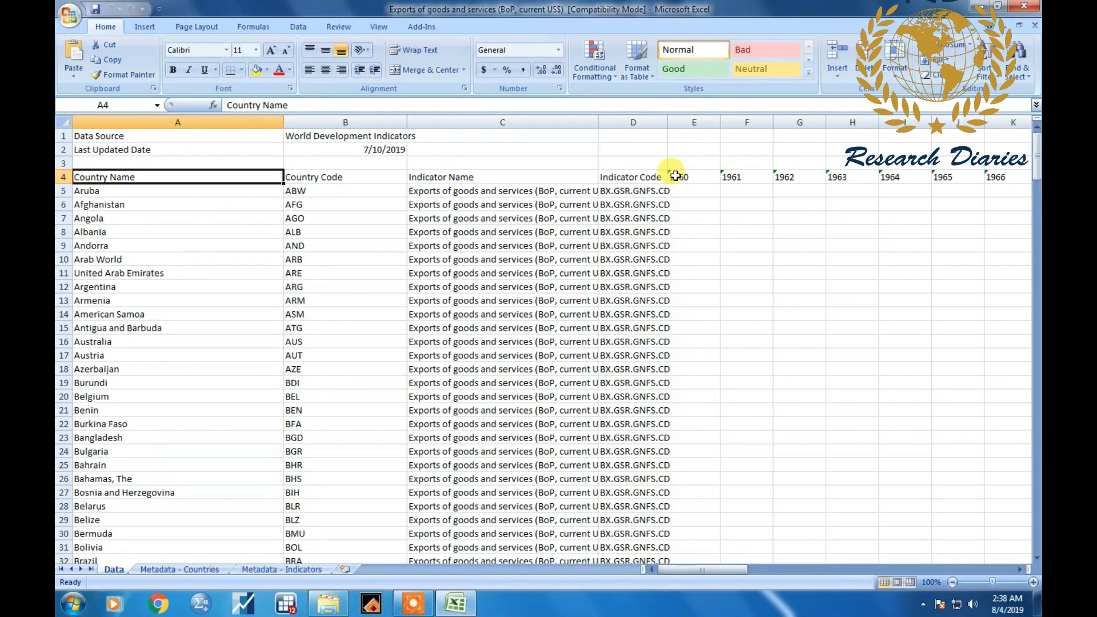
{"action": "scroll", "scroll_direction": "down", "scroll_amount": 3}
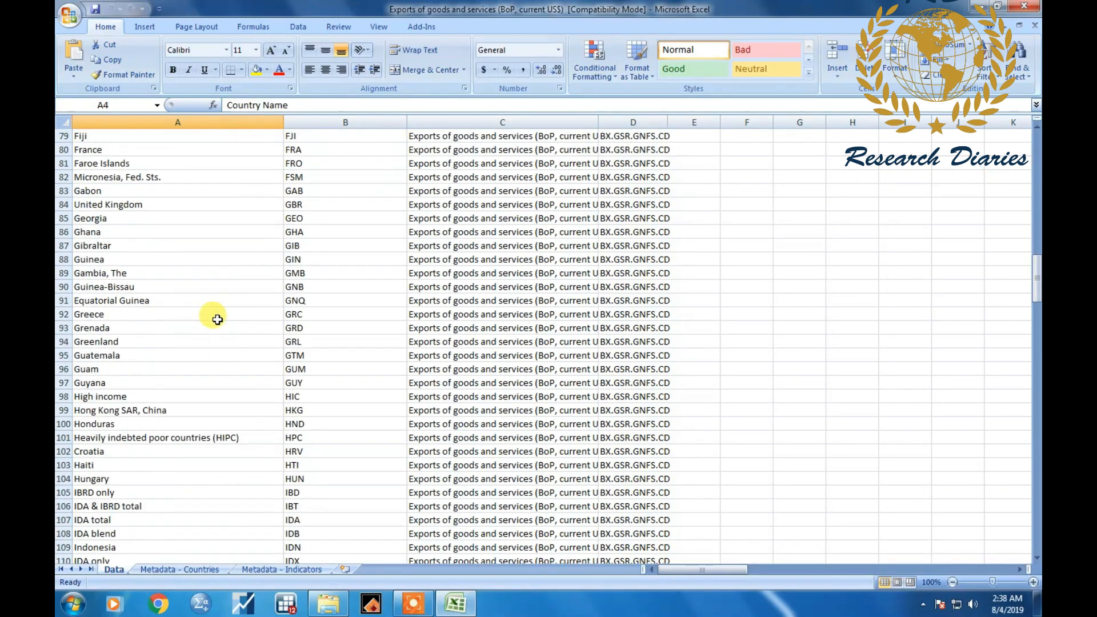
{"action": "scroll", "scroll_direction": "down", "scroll_amount": 3}
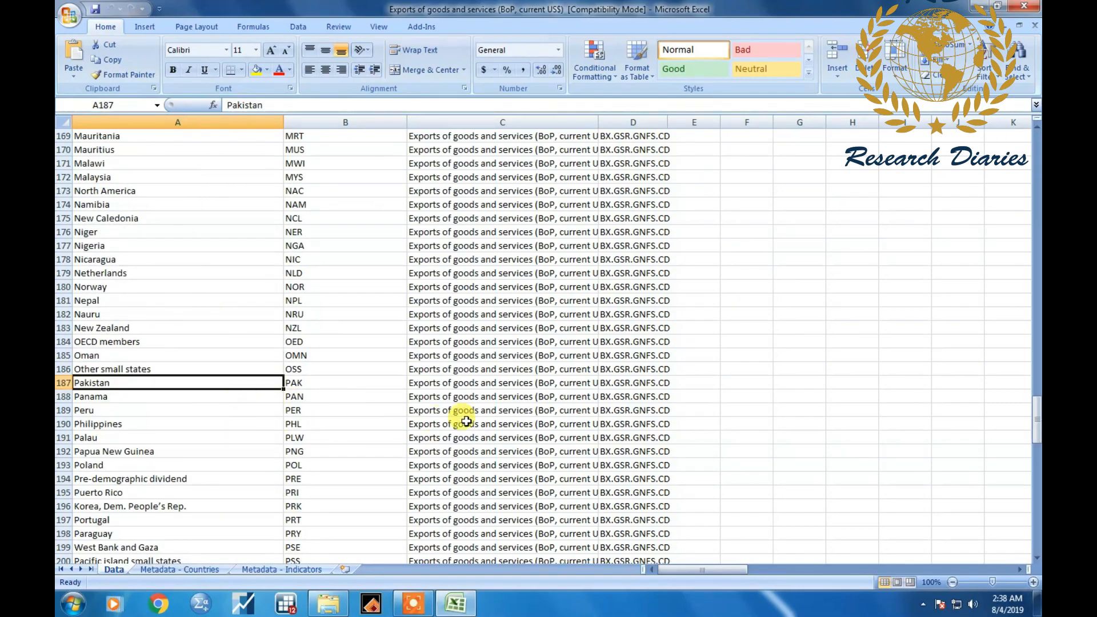
{"action": "scroll", "scroll_direction": "right", "scroll_amount": 3}
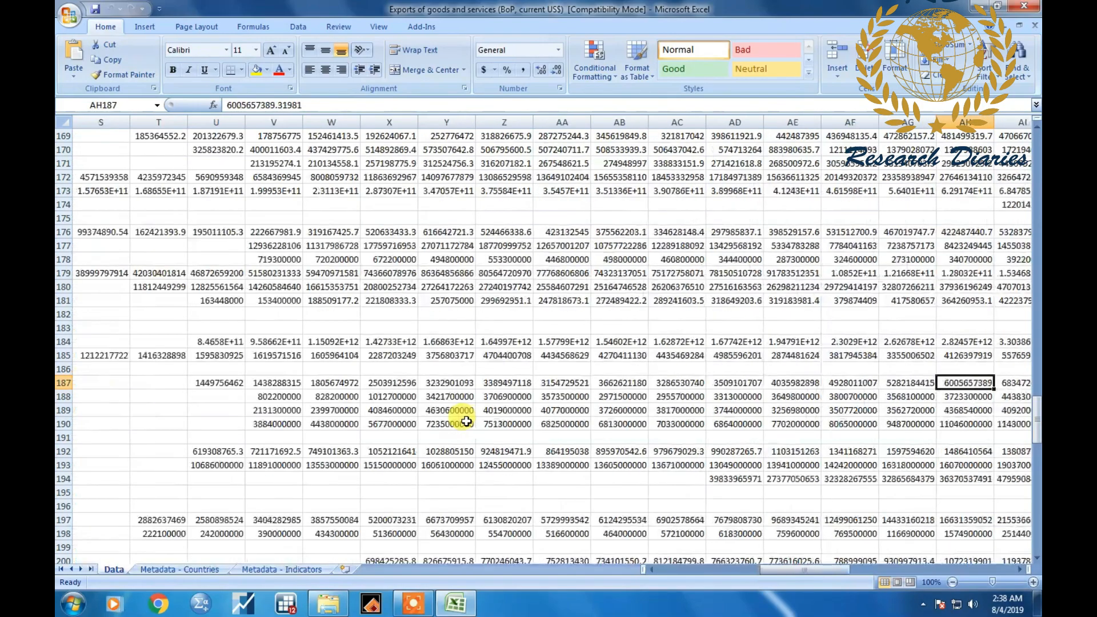
{"action": "scroll", "scroll_direction": "right", "scroll_amount": 3}
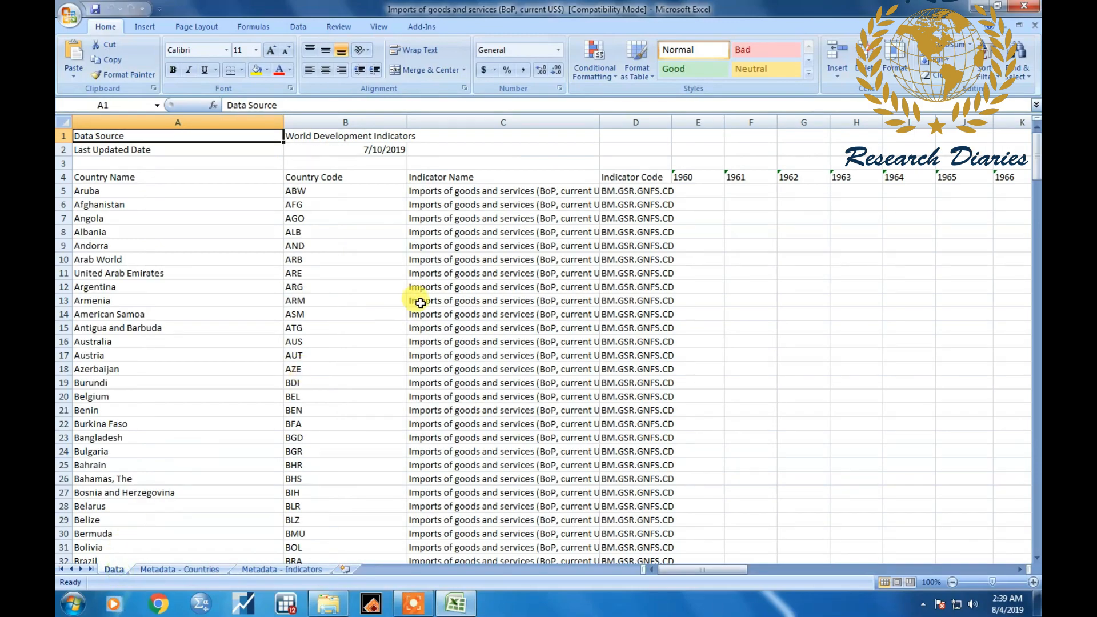
- Scroll through the Imports workbook's Data sheet of countries and indicator codes
{"action": "scroll", "scroll_direction": "down", "scroll_amount": 3}
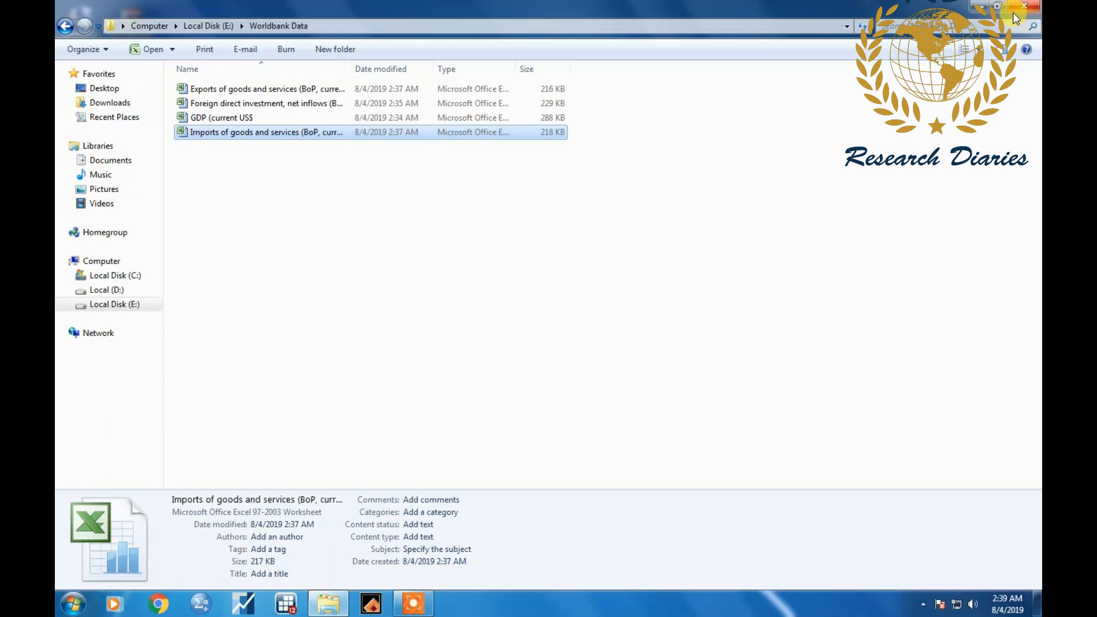
{"action": "mouse_move", "coordinate": [1001, 148]}
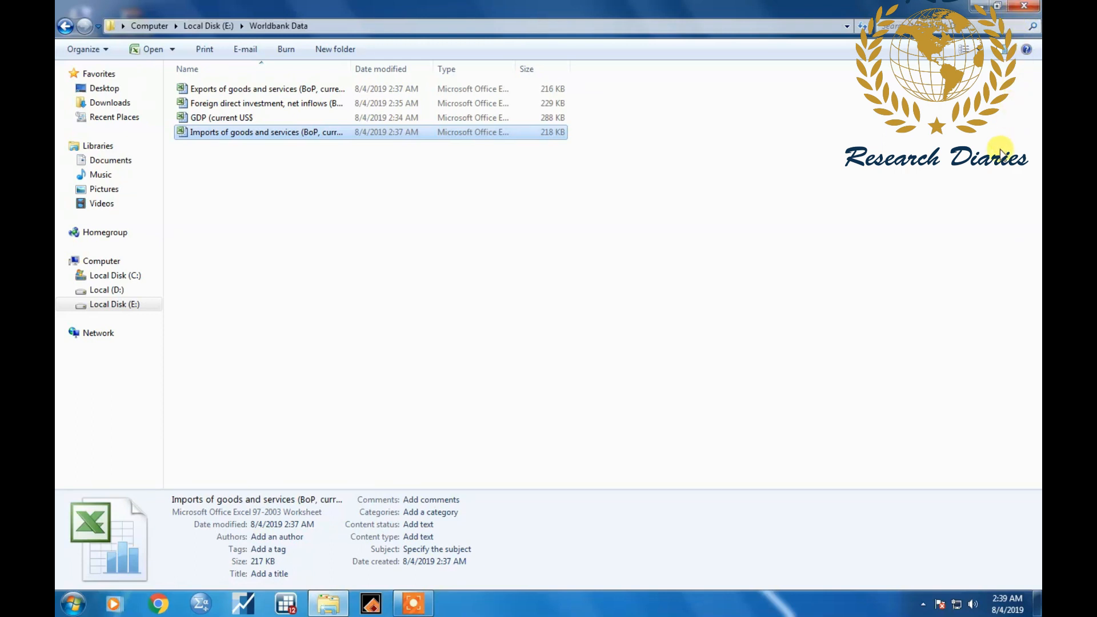
{"action": "mouse_move", "coordinate": [1005, 175]}
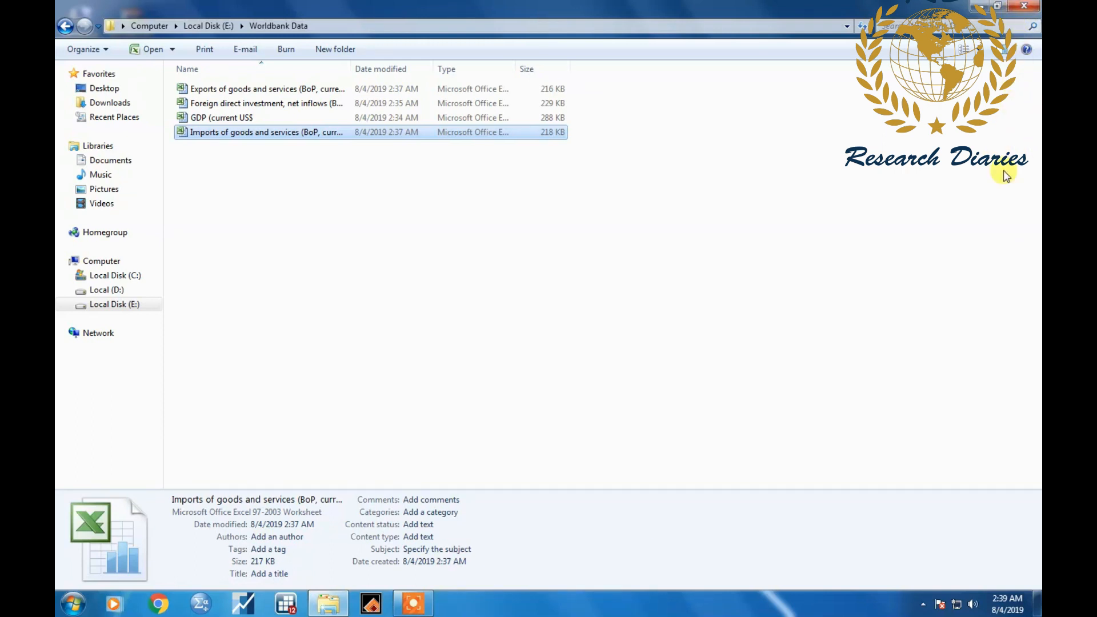
{"action": "mouse_move", "coordinate": [1009, 178]}
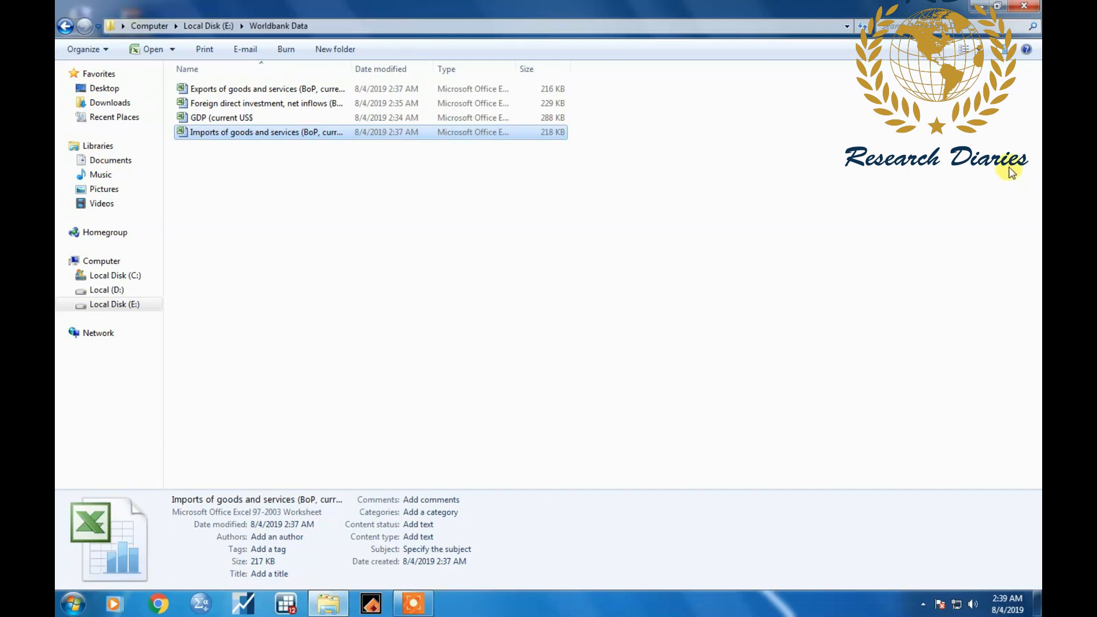
{"action": "mouse_move", "coordinate": [1024, 174]}
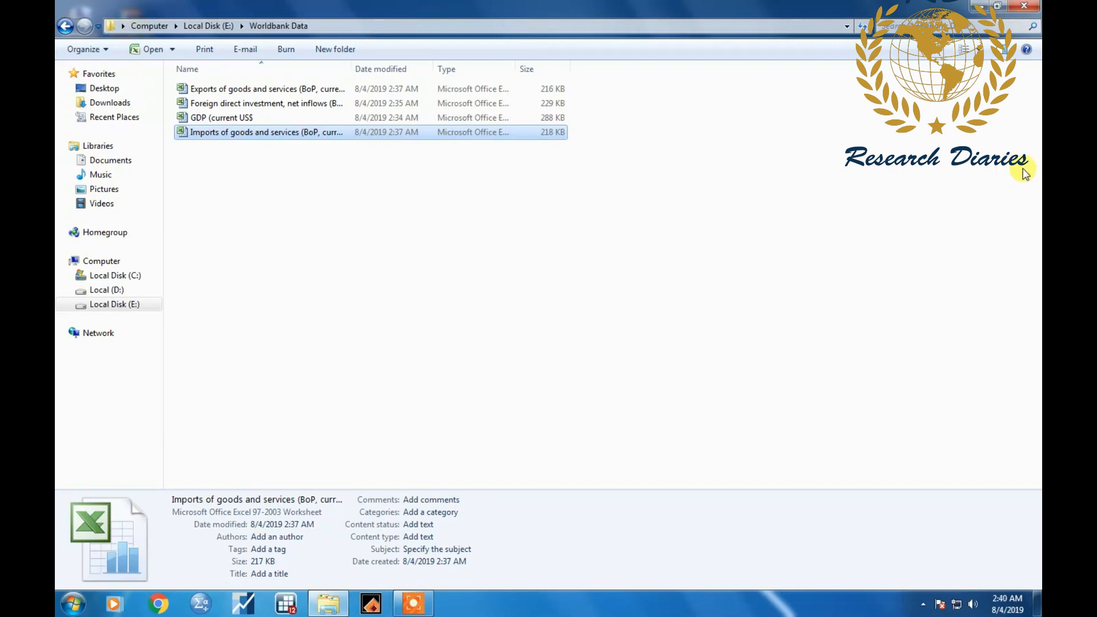